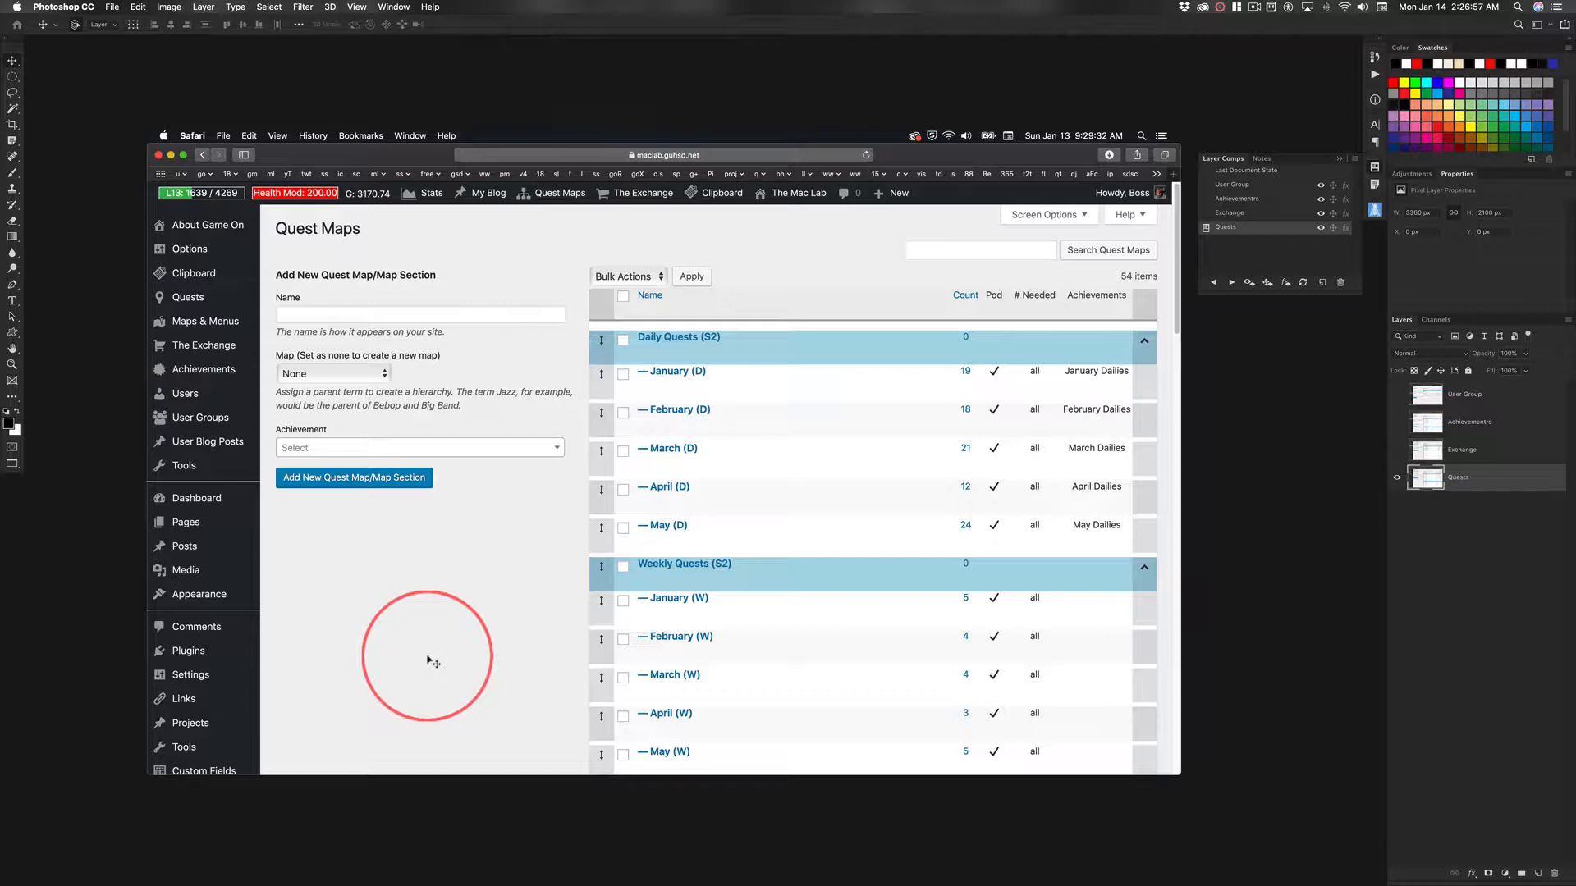
{"action": "mouse_move", "coordinate": [402, 686]}
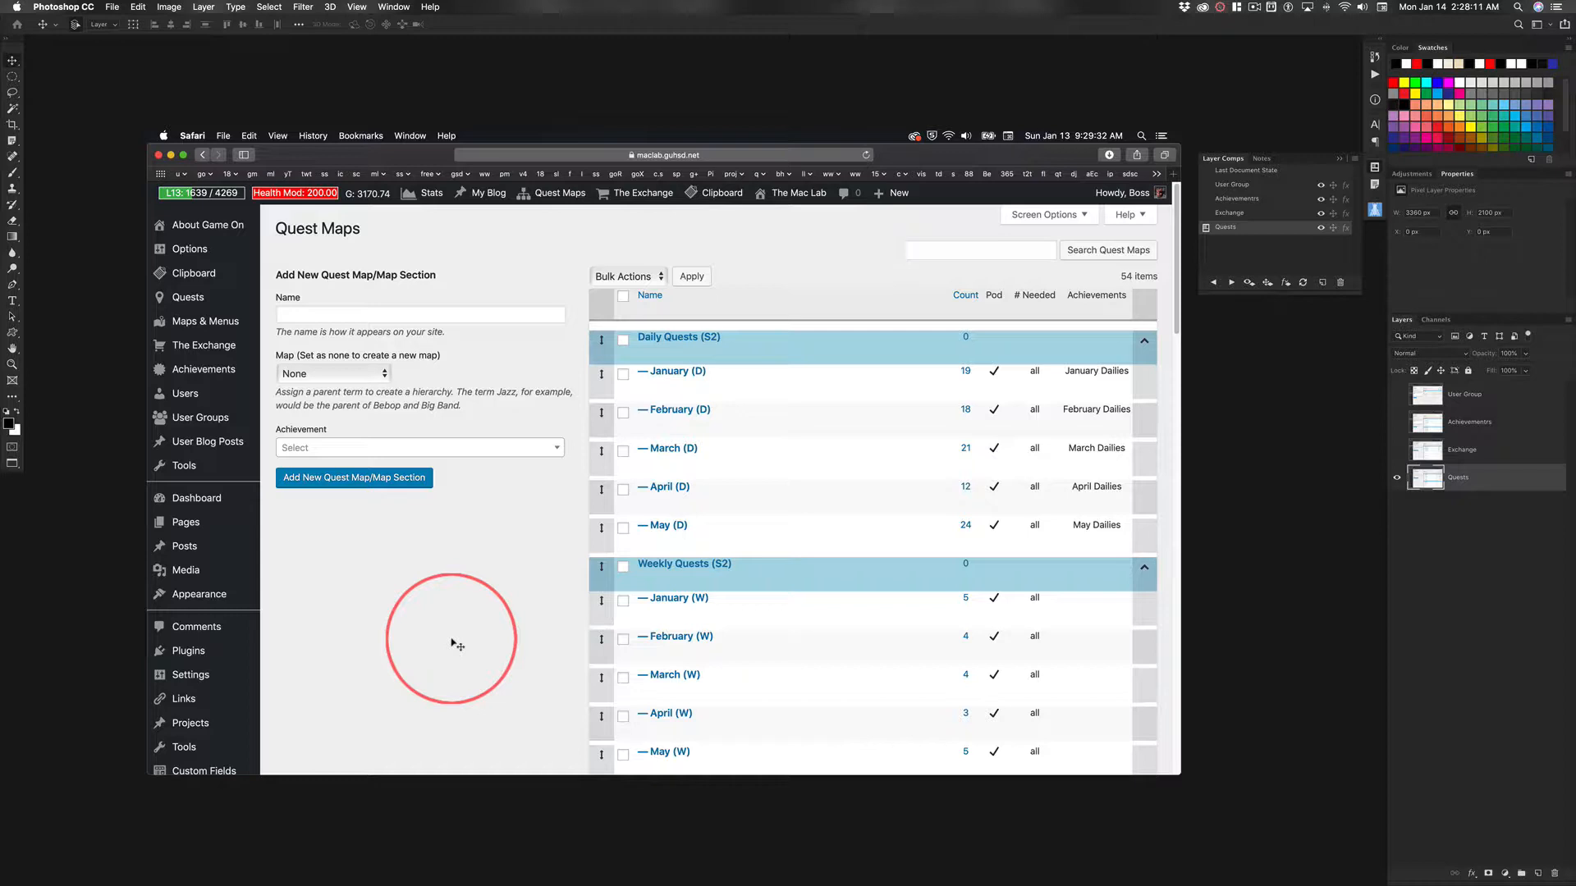
Step: Switch to Safari showing The Mac Lab Exchange page with its Class Business health and gold listings
{"action": "key", "text": "cmd+tab"}
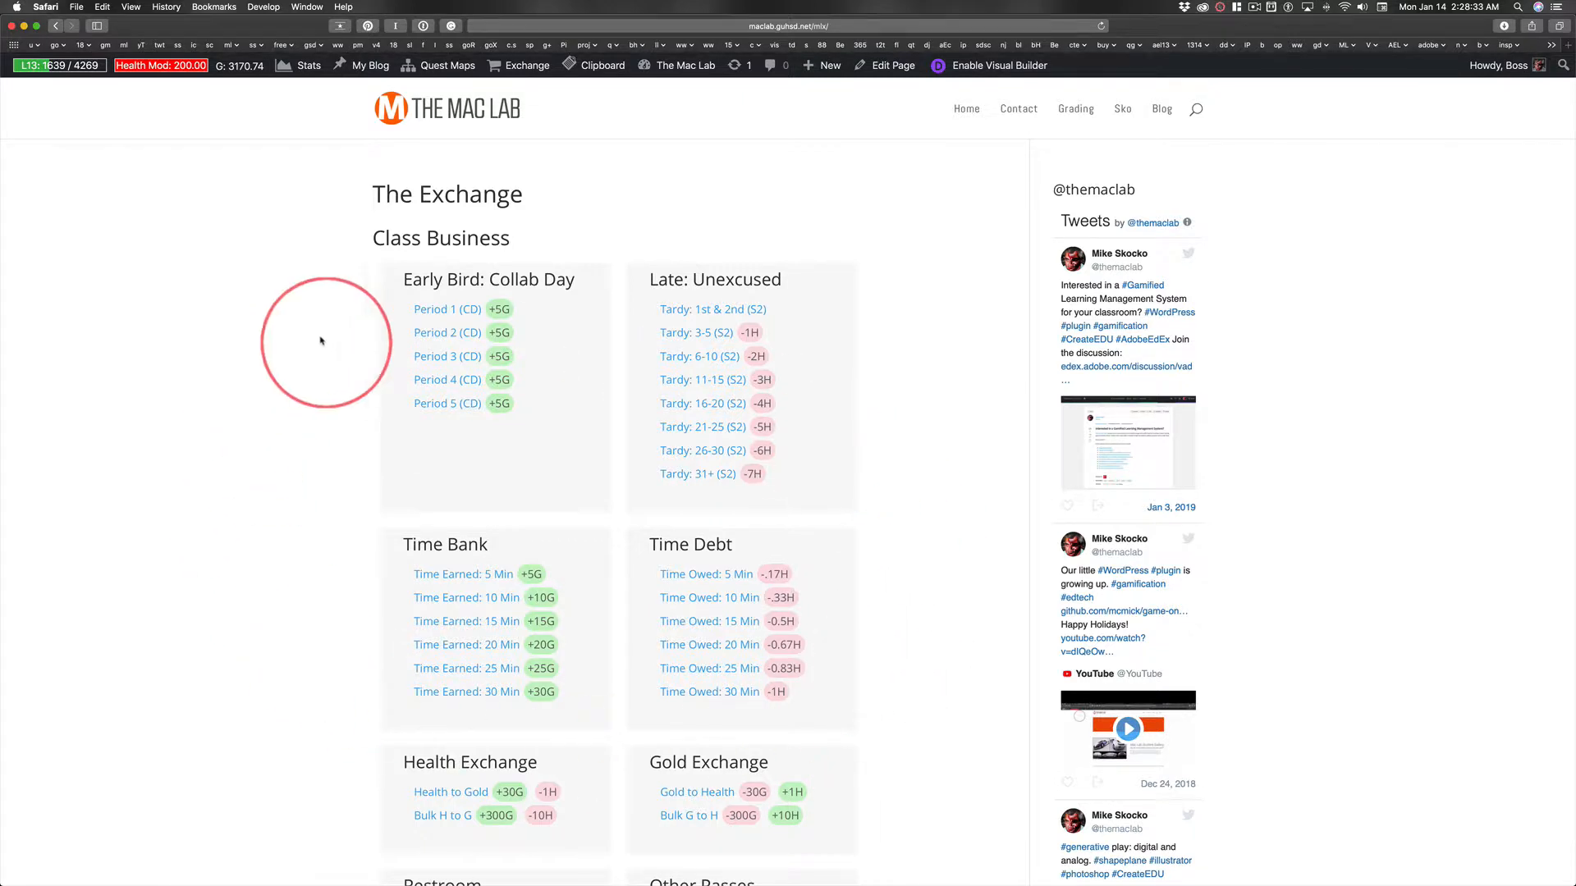
{"action": "mouse_move", "coordinate": [254, 88]}
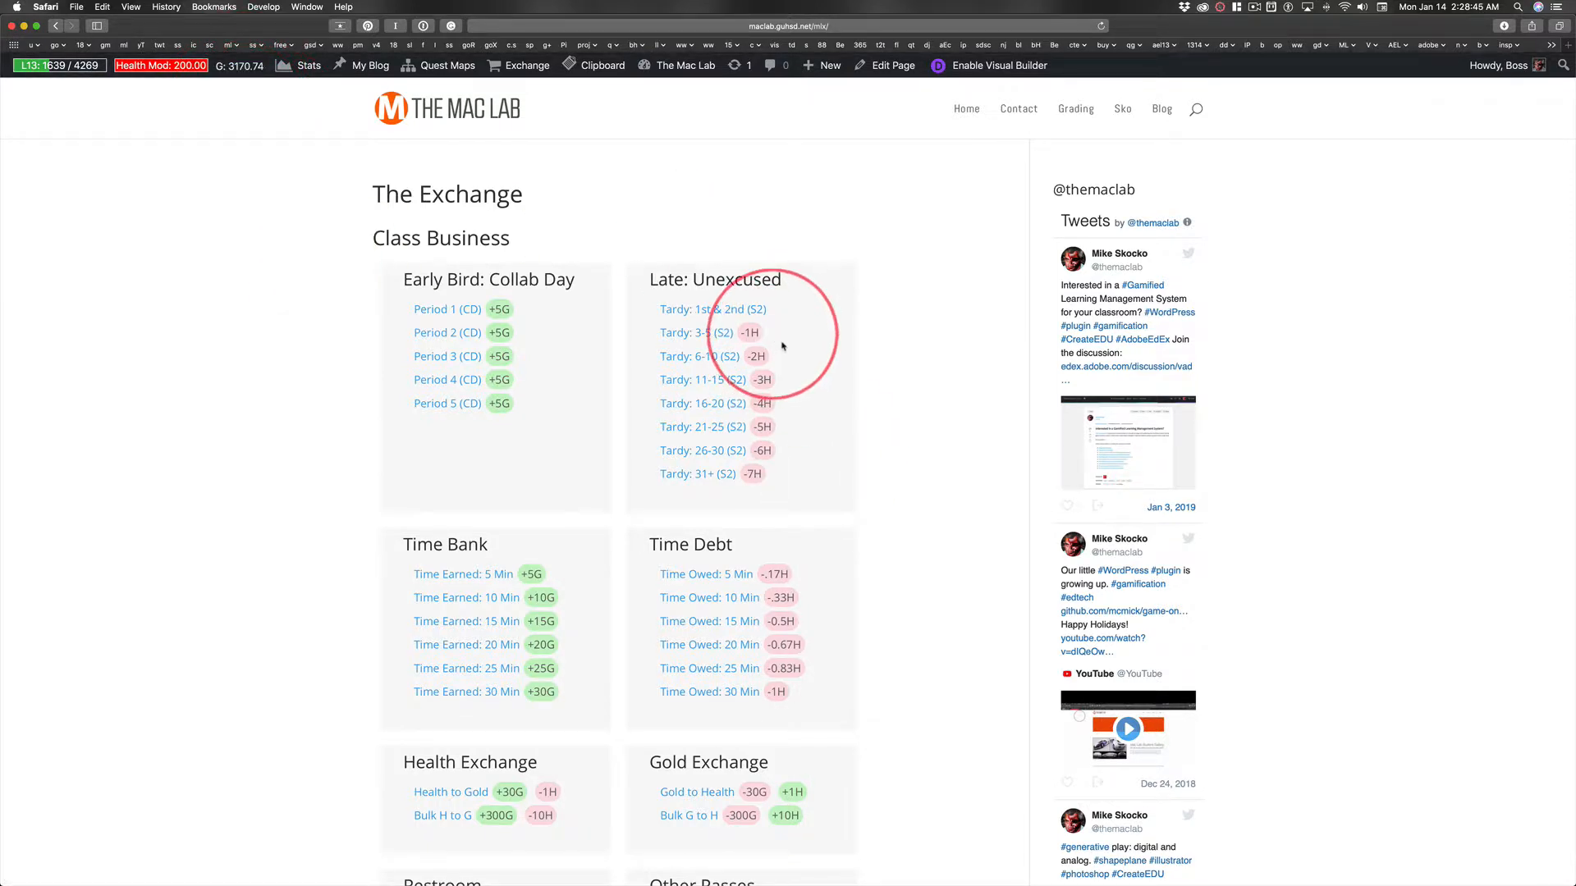
{"action": "mouse_move", "coordinate": [837, 666]}
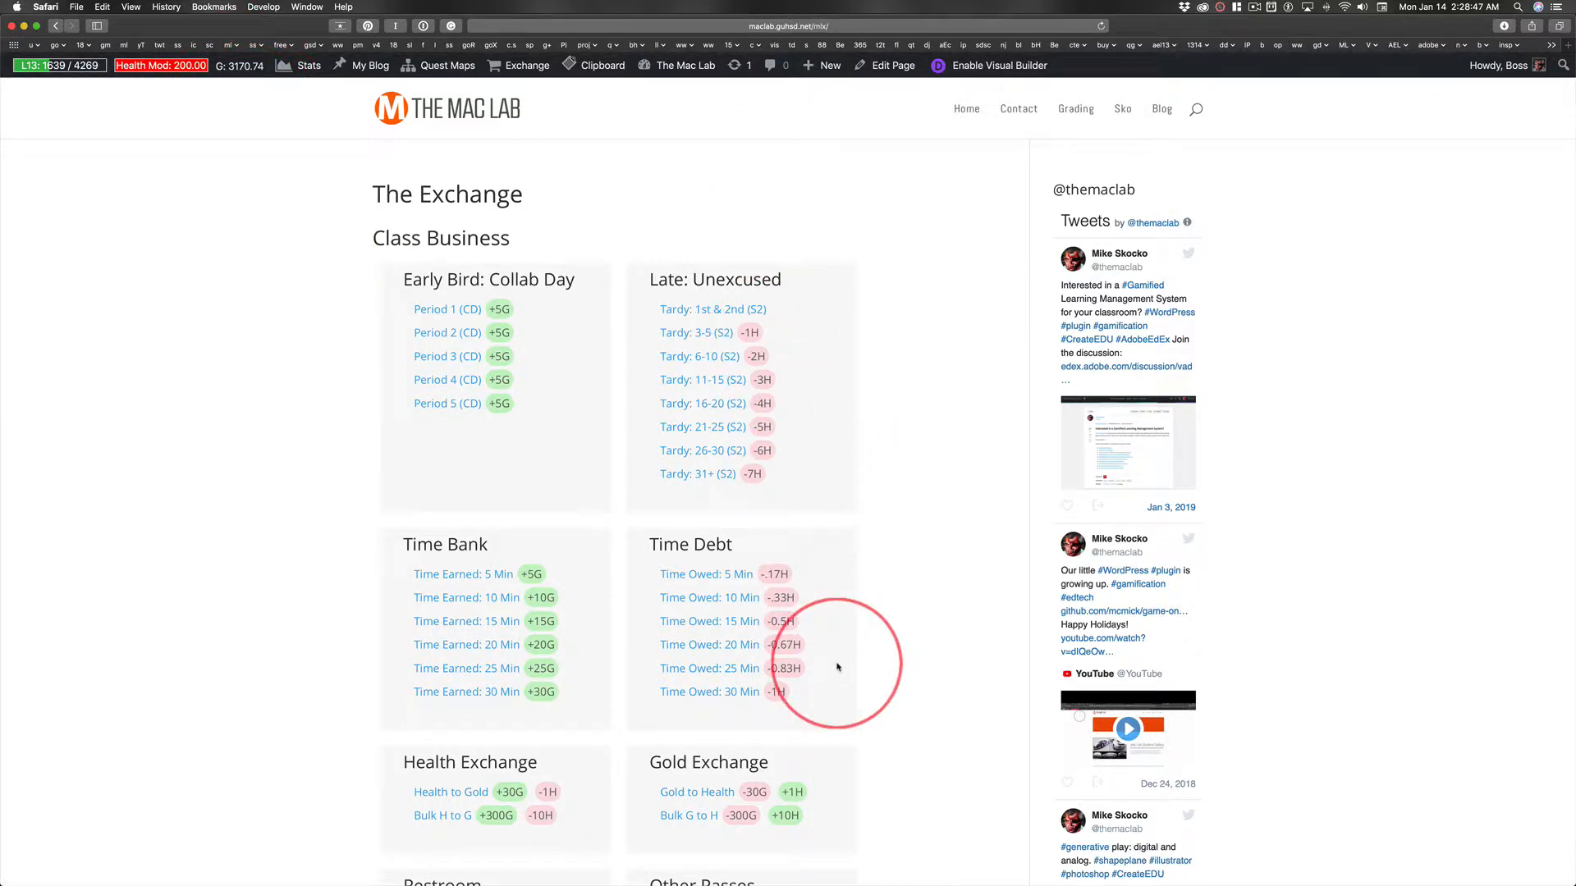
{"action": "mouse_move", "coordinate": [841, 642]}
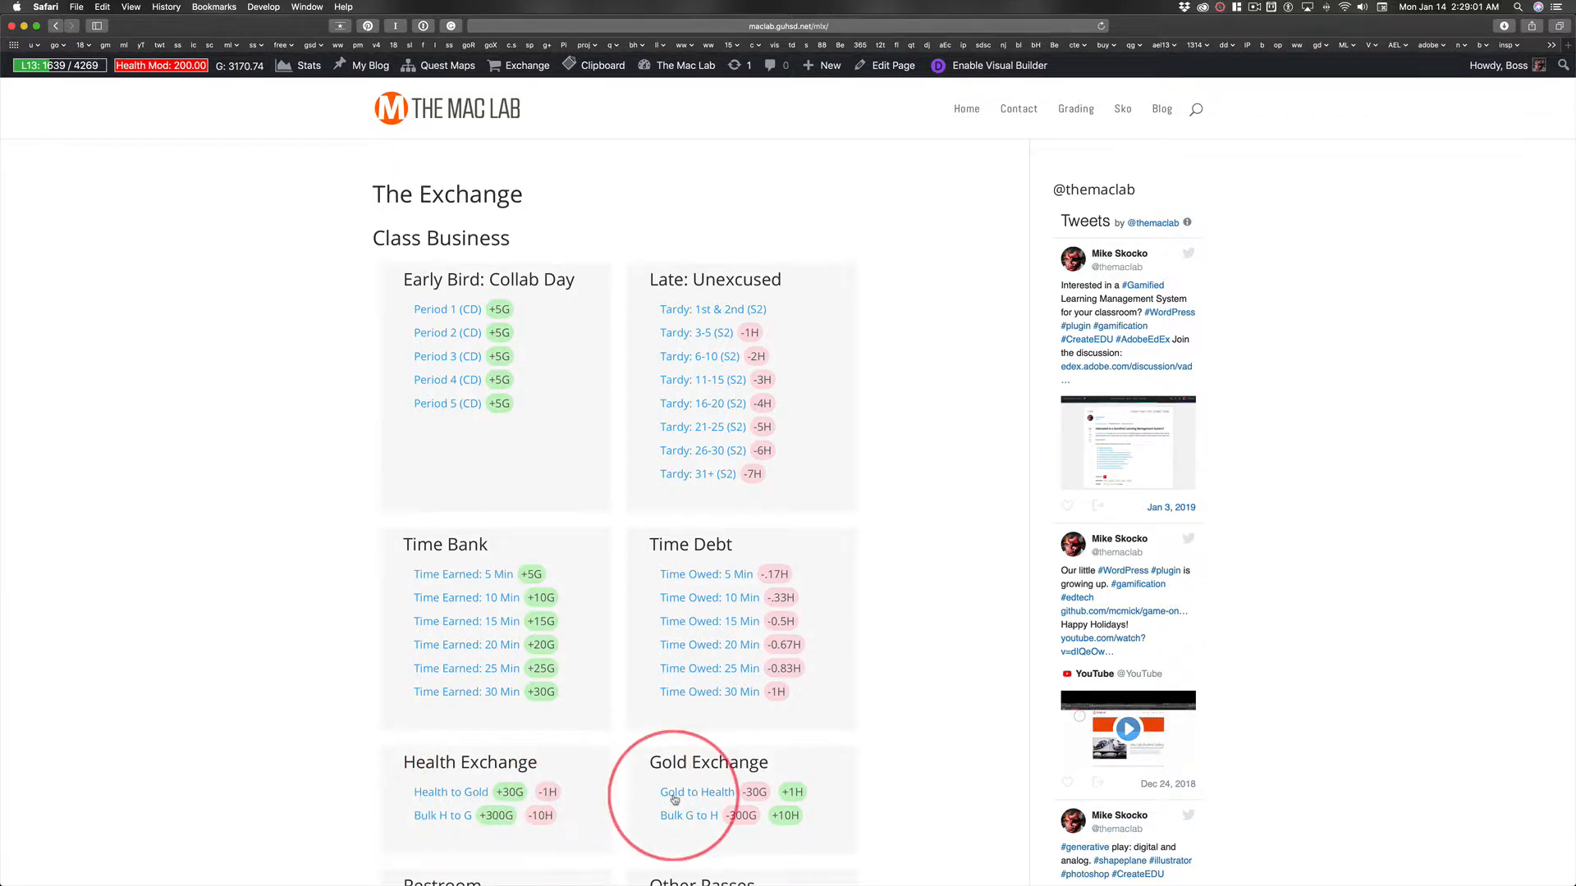
{"action": "mouse_move", "coordinate": [244, 559]}
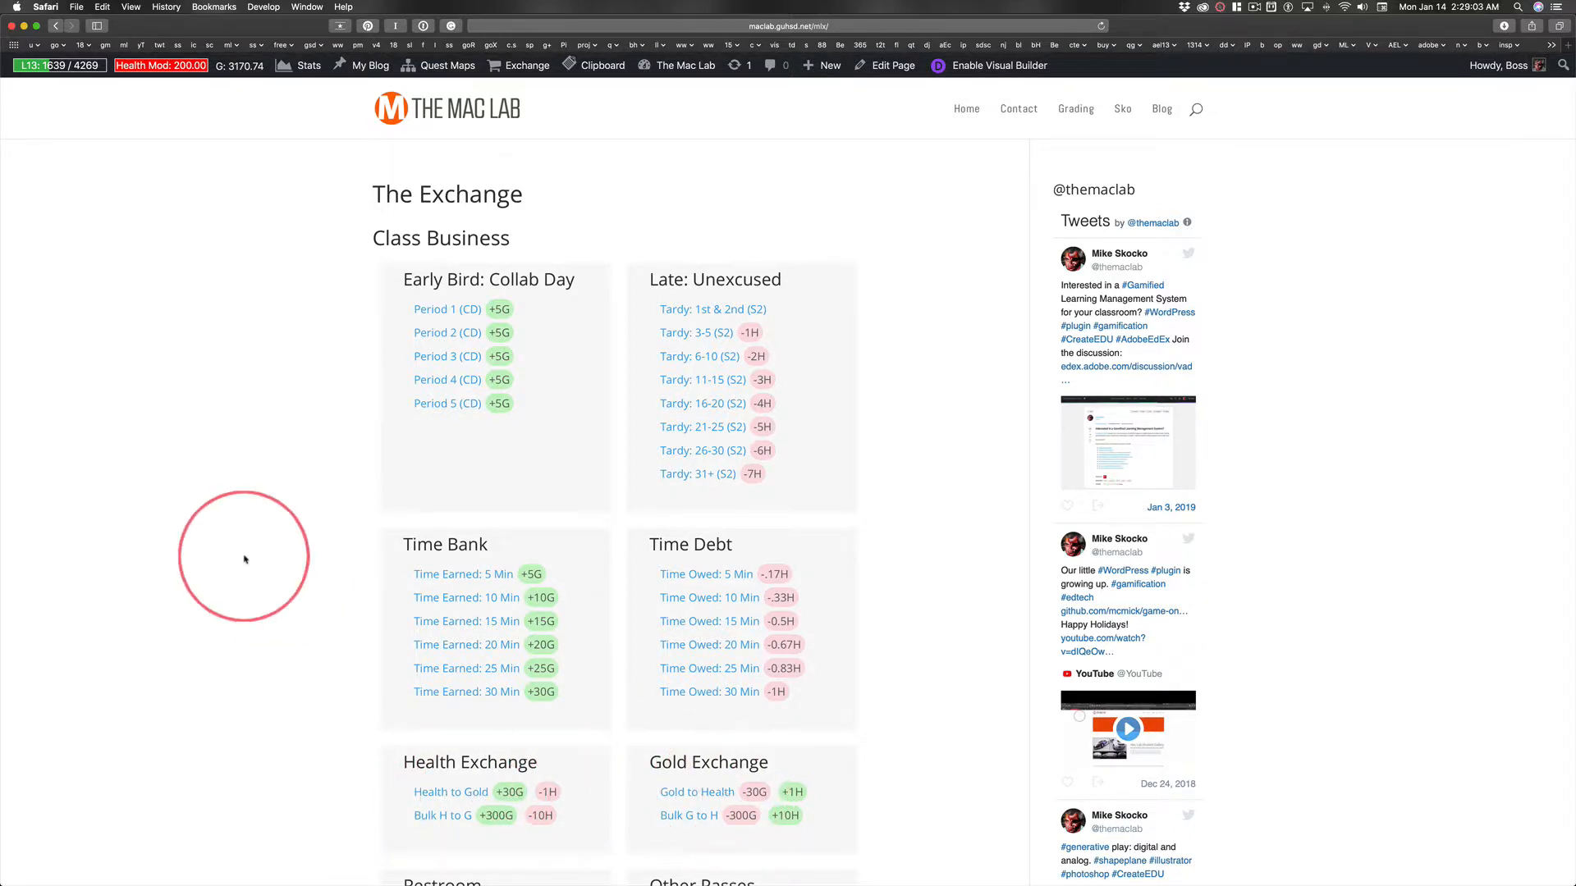
{"action": "mouse_move", "coordinate": [213, 479]}
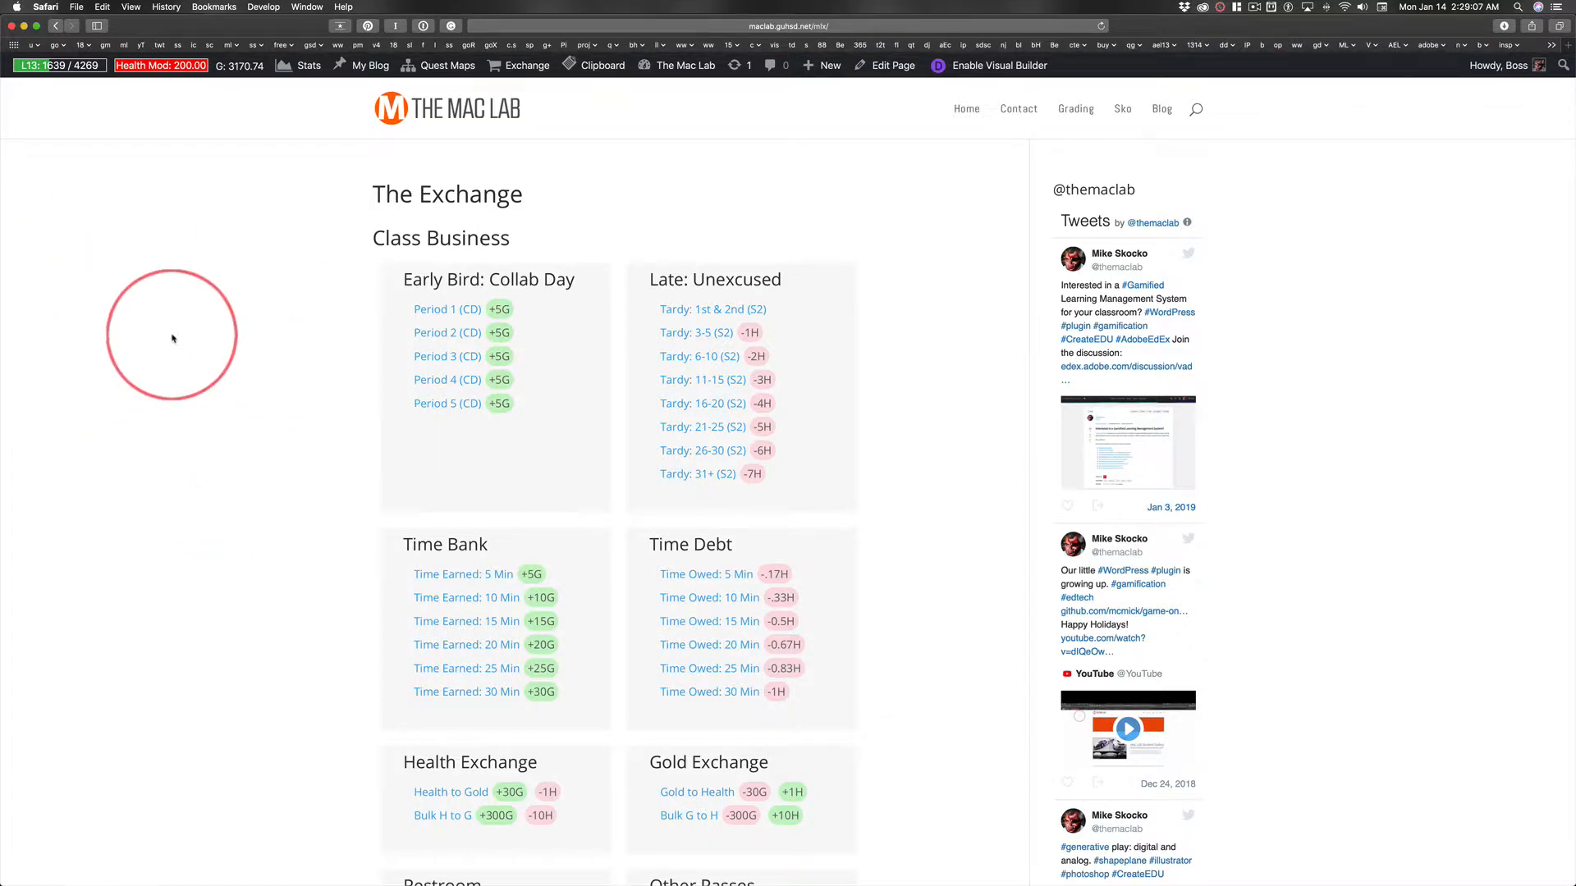
{"action": "mouse_move", "coordinate": [161, 490]}
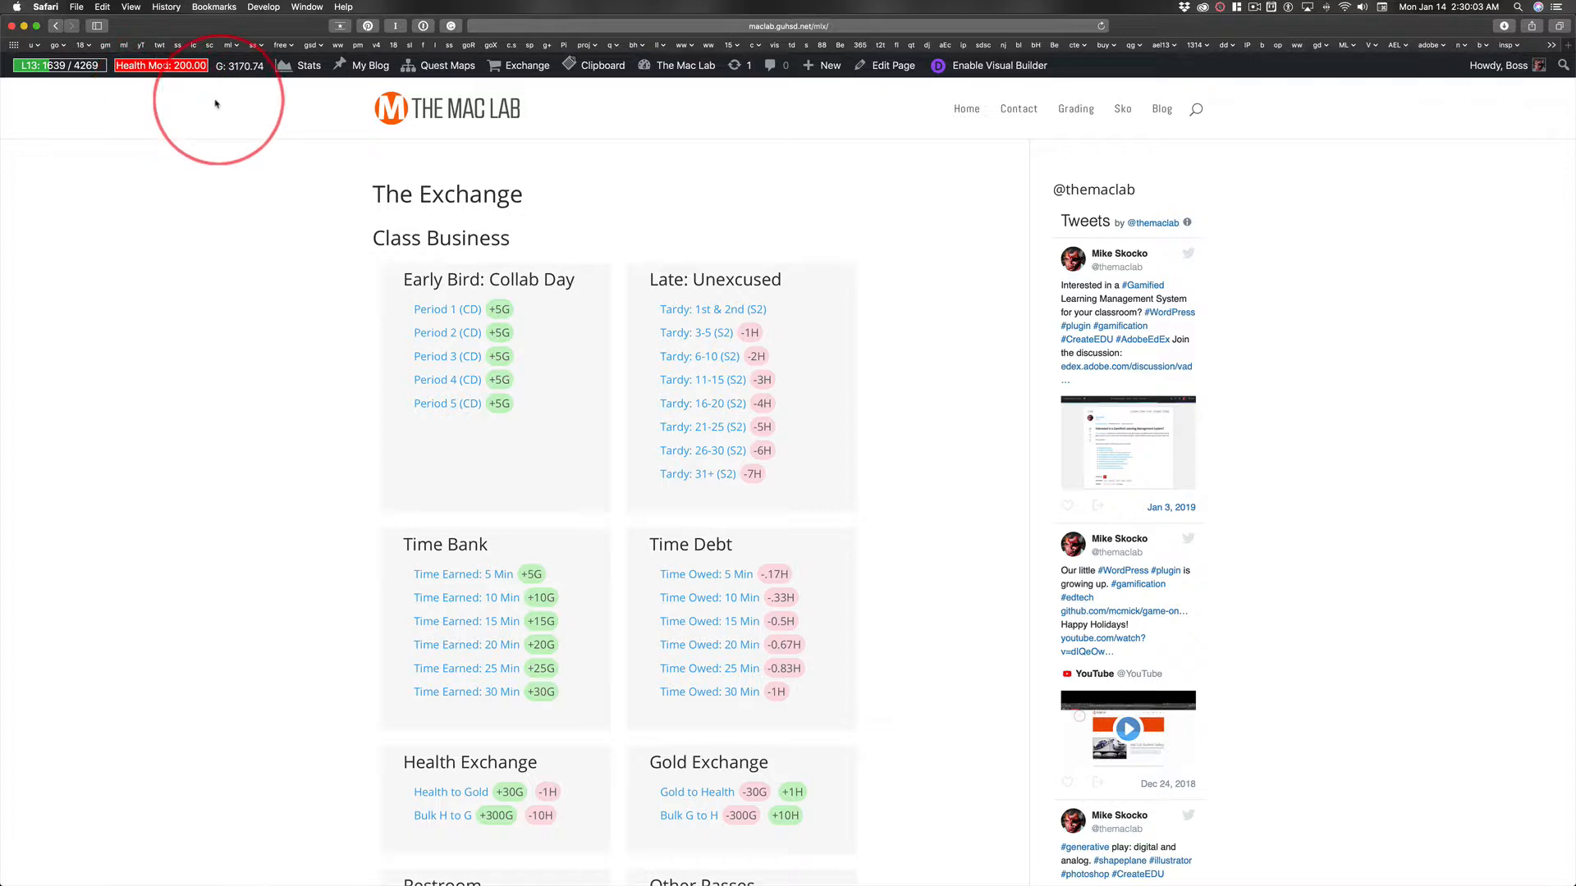
{"action": "mouse_move", "coordinate": [271, 128]}
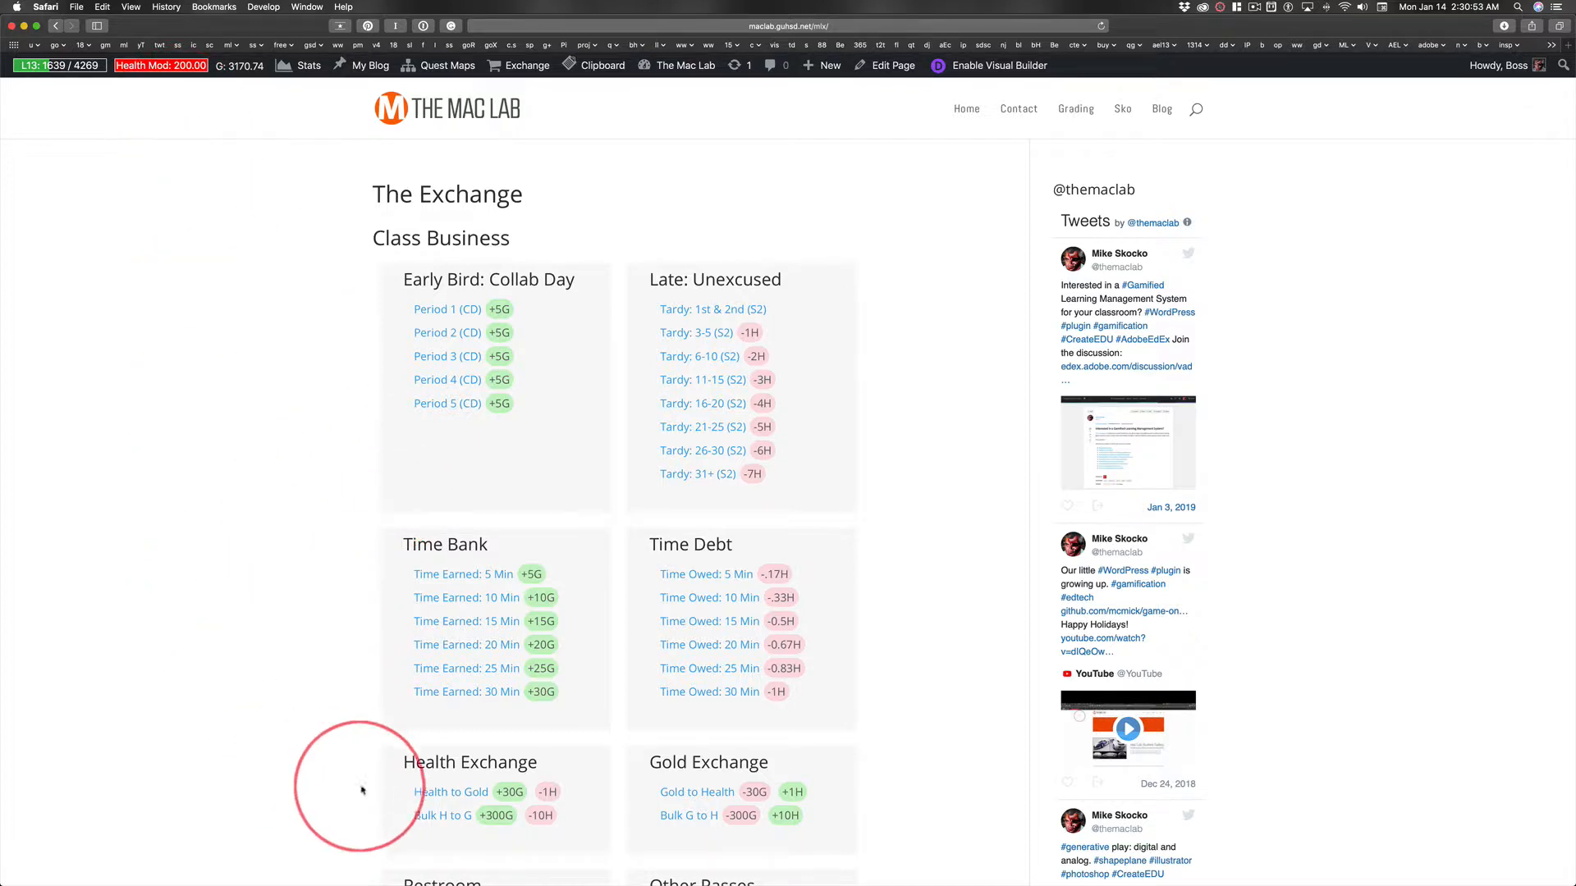
{"action": "mouse_move", "coordinate": [179, 581]}
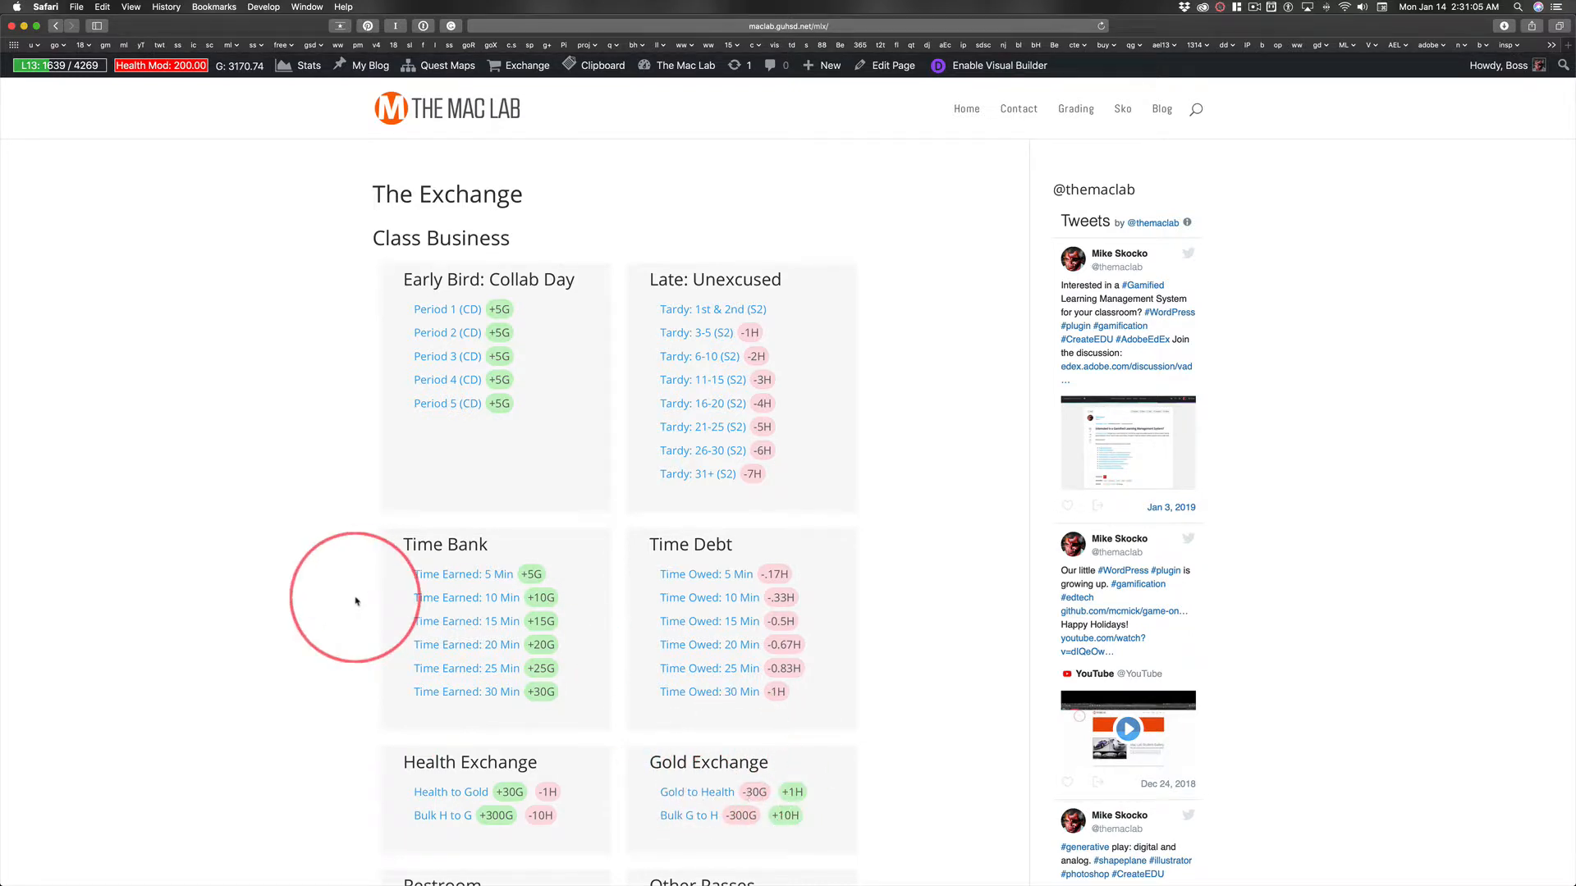
{"action": "mouse_move", "coordinate": [279, 341]}
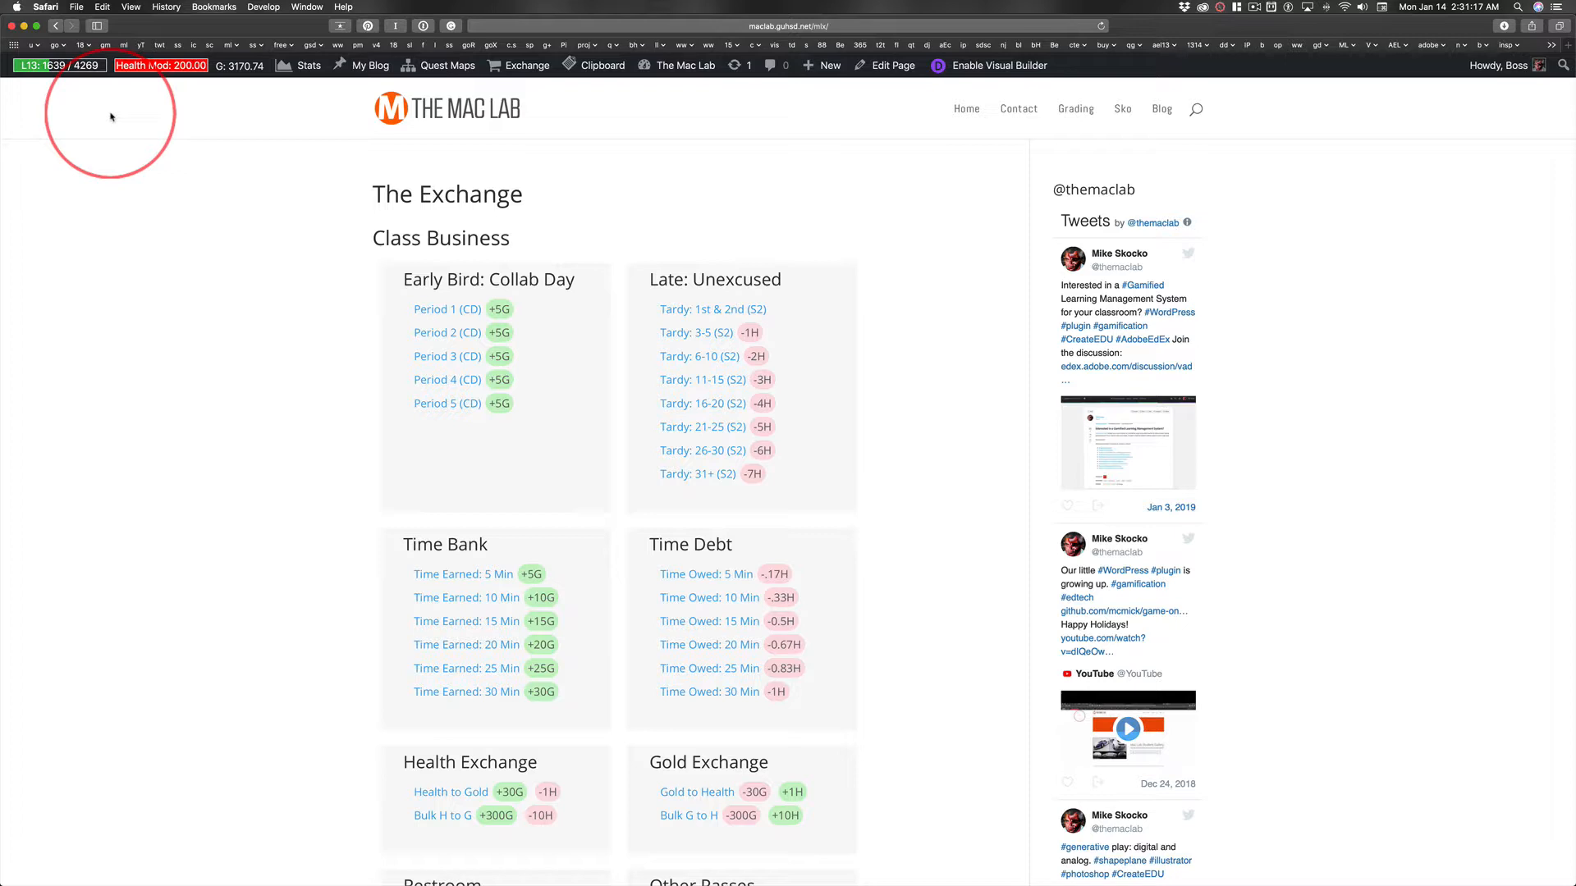
{"action": "mouse_move", "coordinate": [158, 95]}
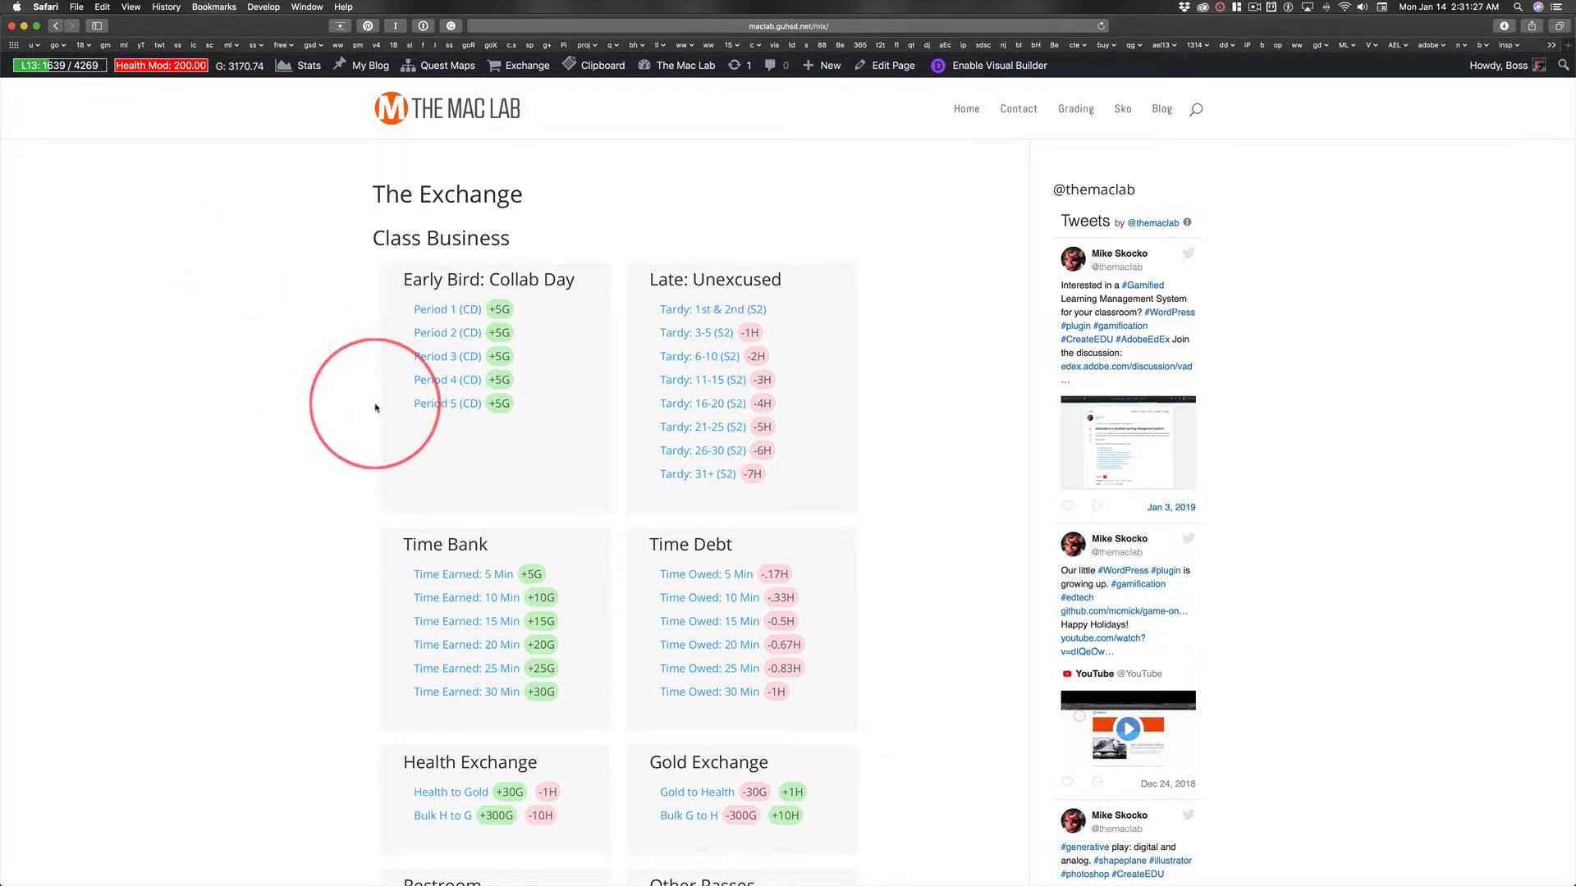
{"action": "mouse_move", "coordinate": [226, 94]}
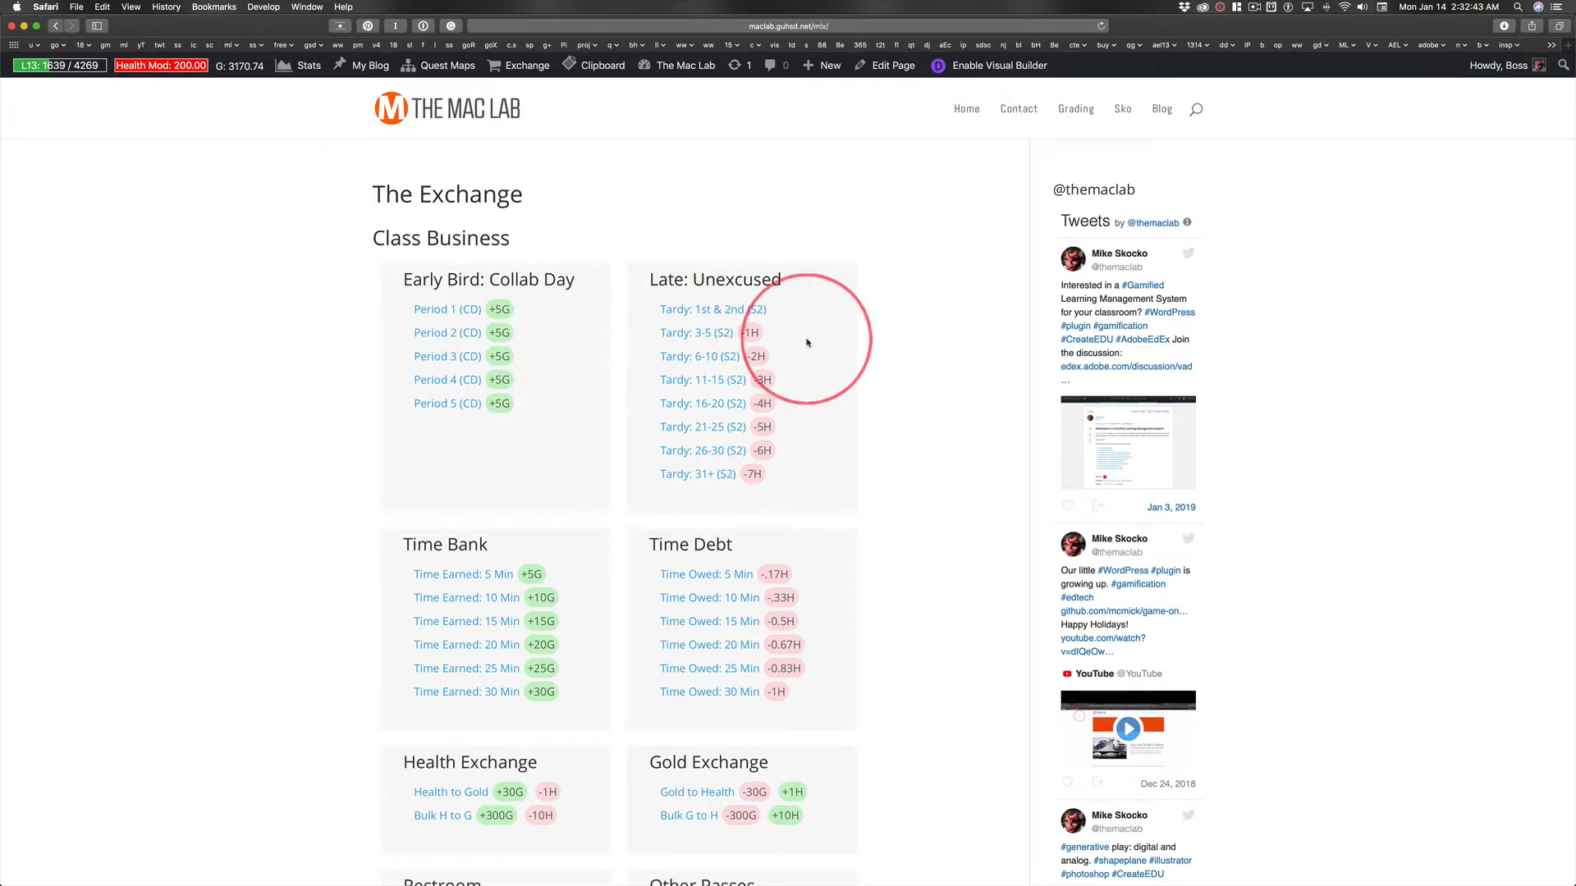
{"action": "mouse_move", "coordinate": [970, 376]}
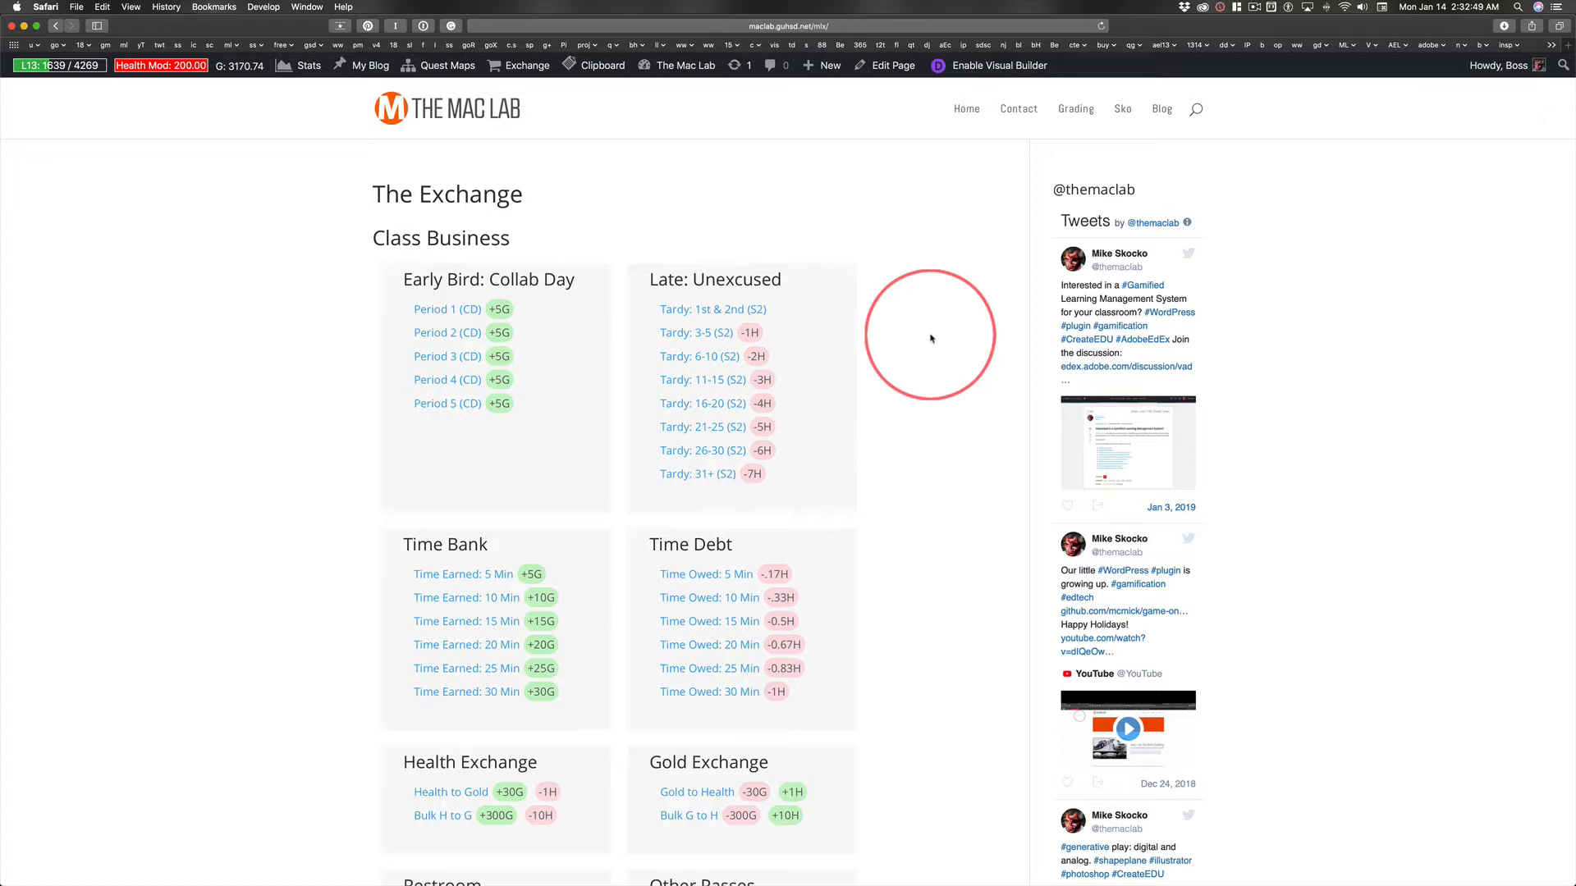
{"action": "mouse_move", "coordinate": [760, 224]}
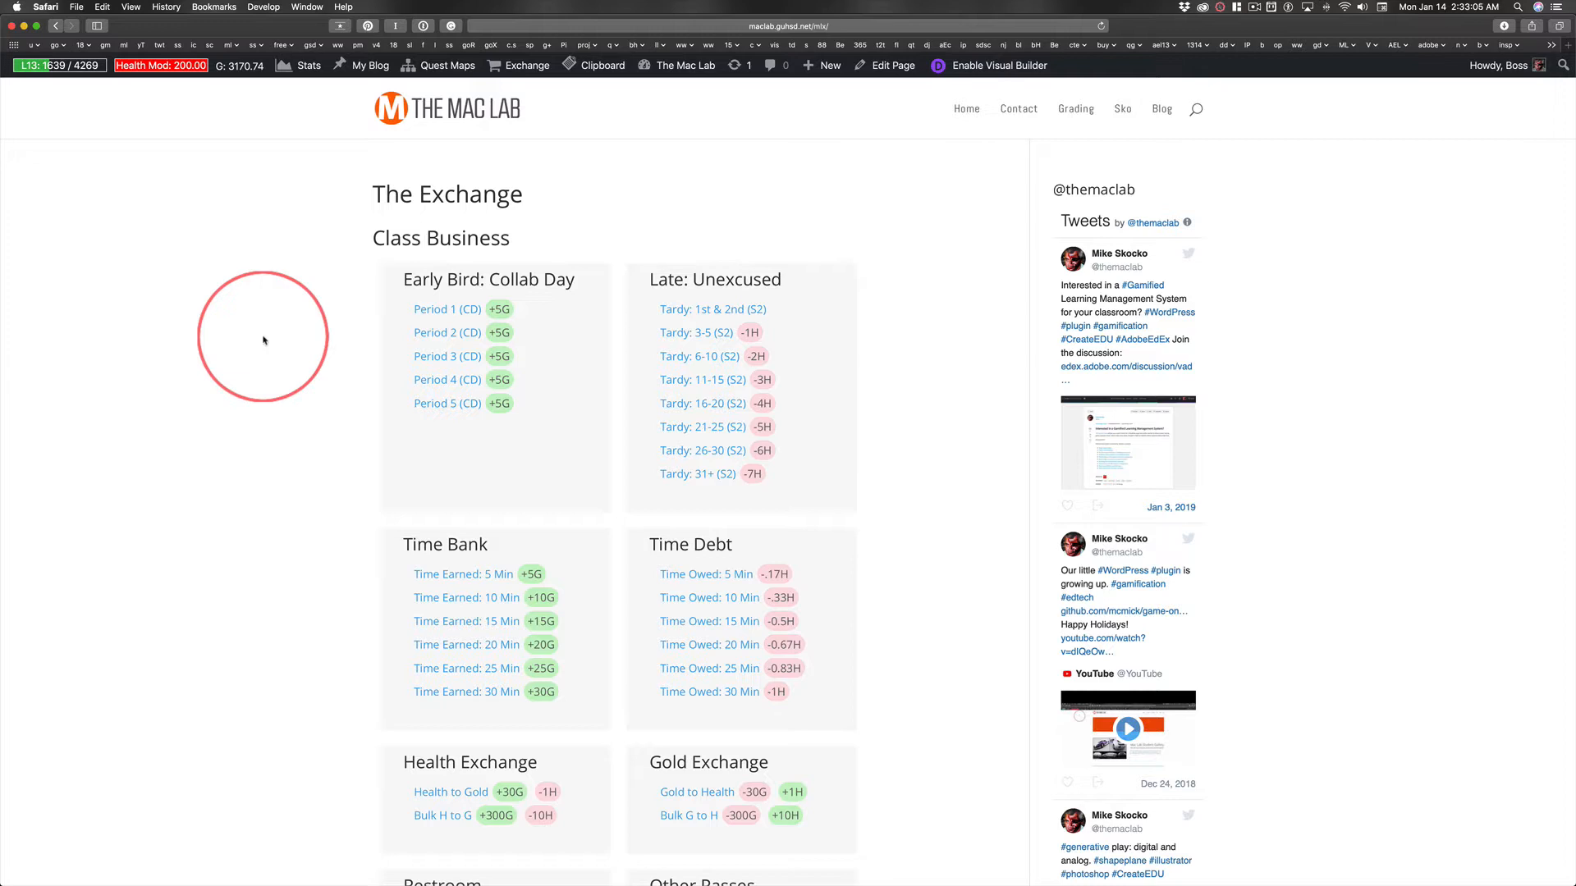
{"action": "mouse_move", "coordinate": [97, 396]}
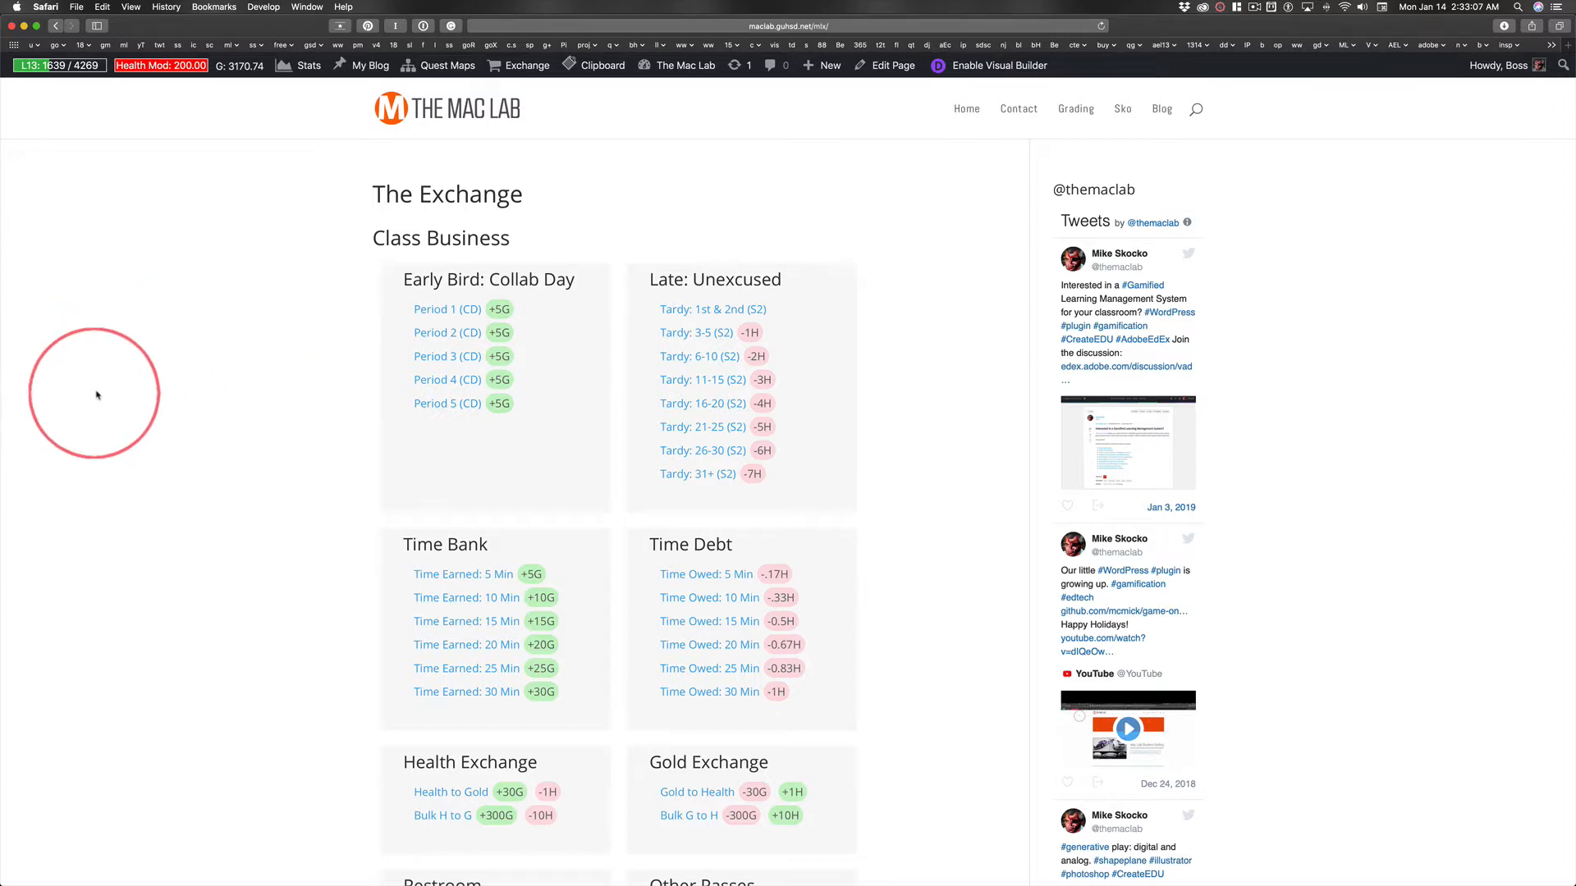
{"action": "mouse_move", "coordinate": [210, 208]}
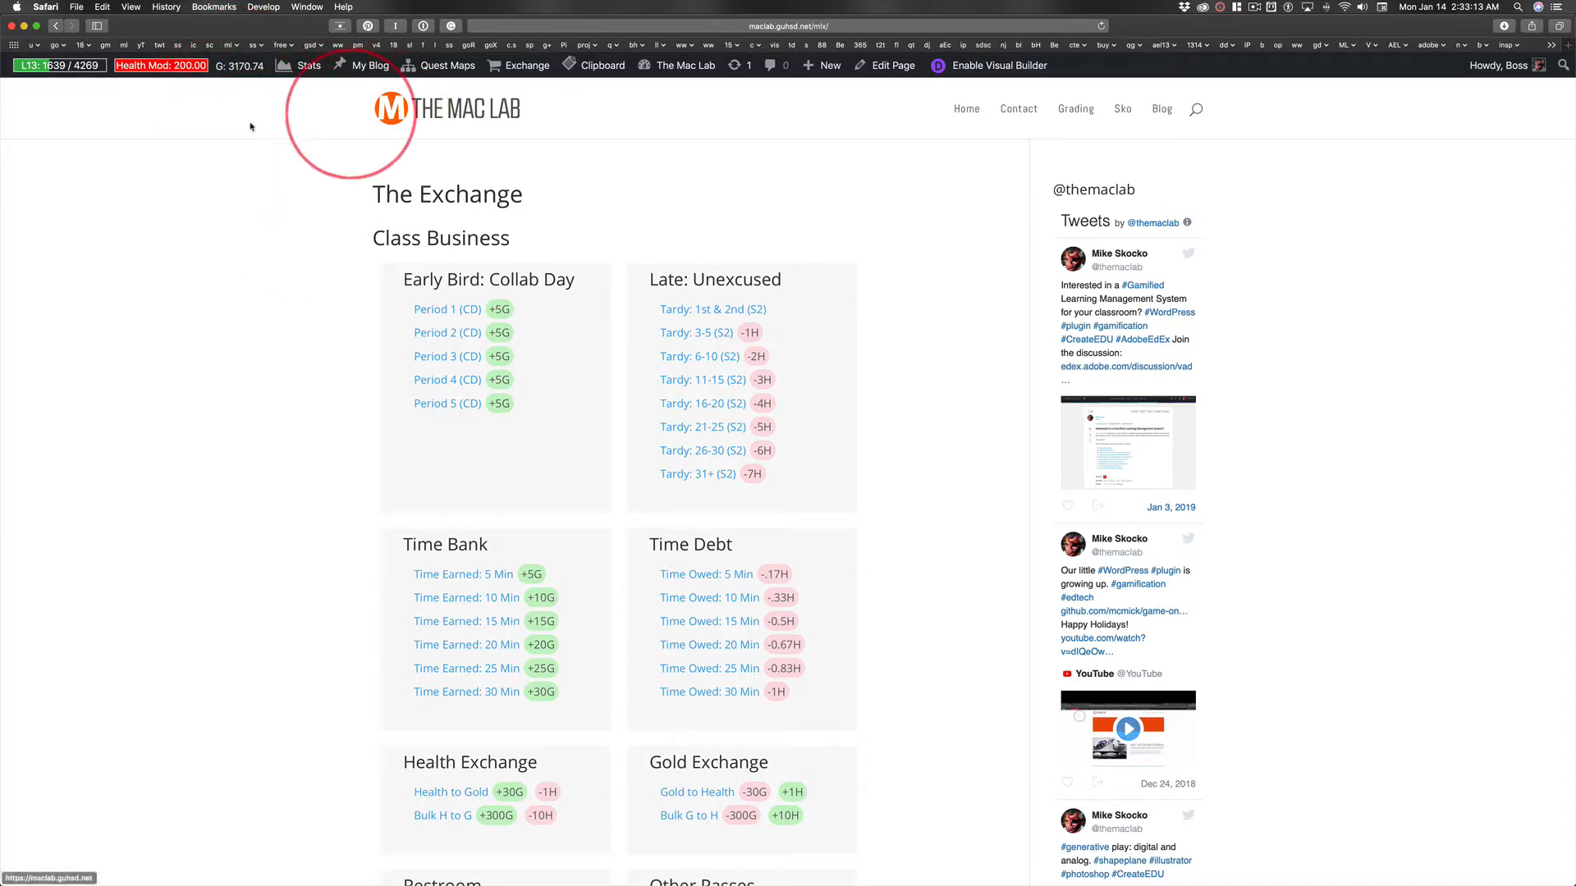
{"action": "scroll", "scroll_direction": "down", "scroll_amount": 3}
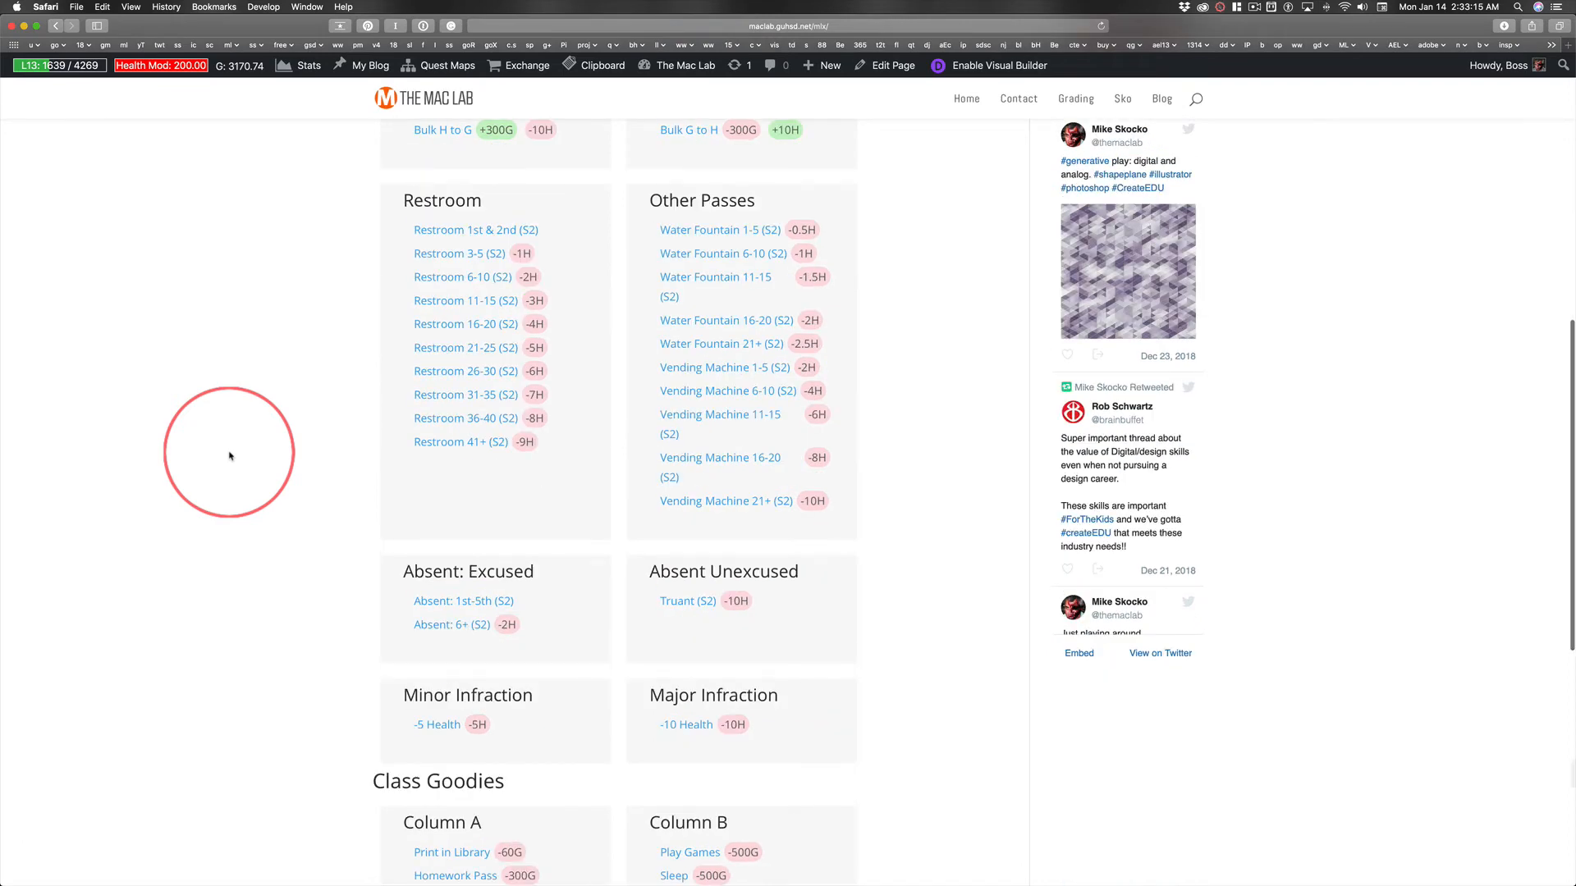
{"action": "scroll", "scroll_direction": "down", "scroll_amount": 3}
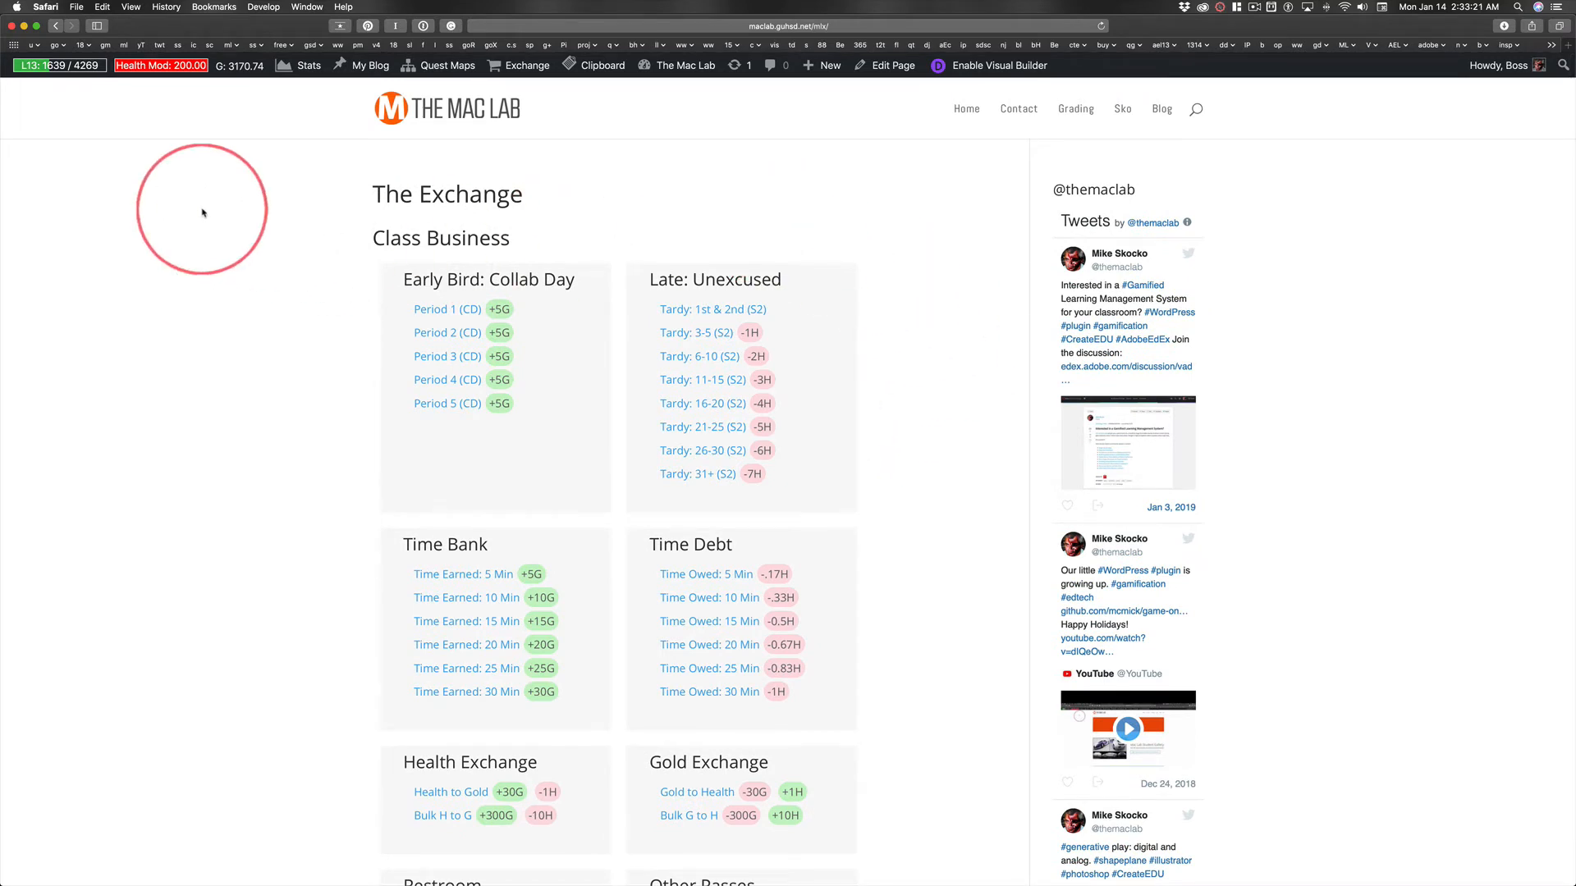
{"action": "mouse_move", "coordinate": [268, 239]}
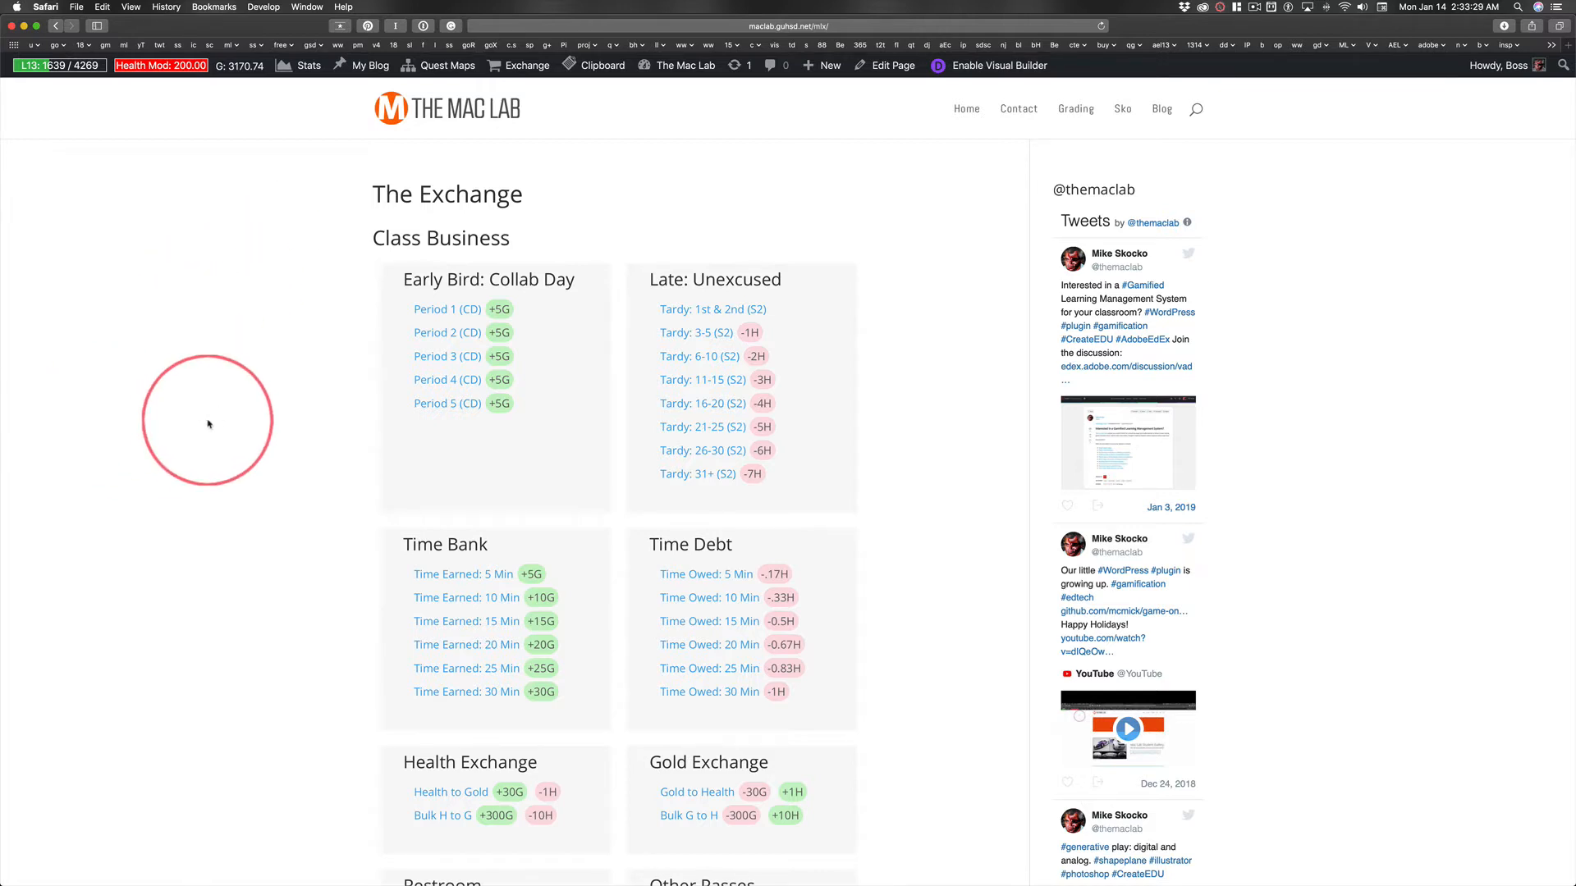
{"action": "scroll", "scroll_direction": "down", "scroll_amount": 3}
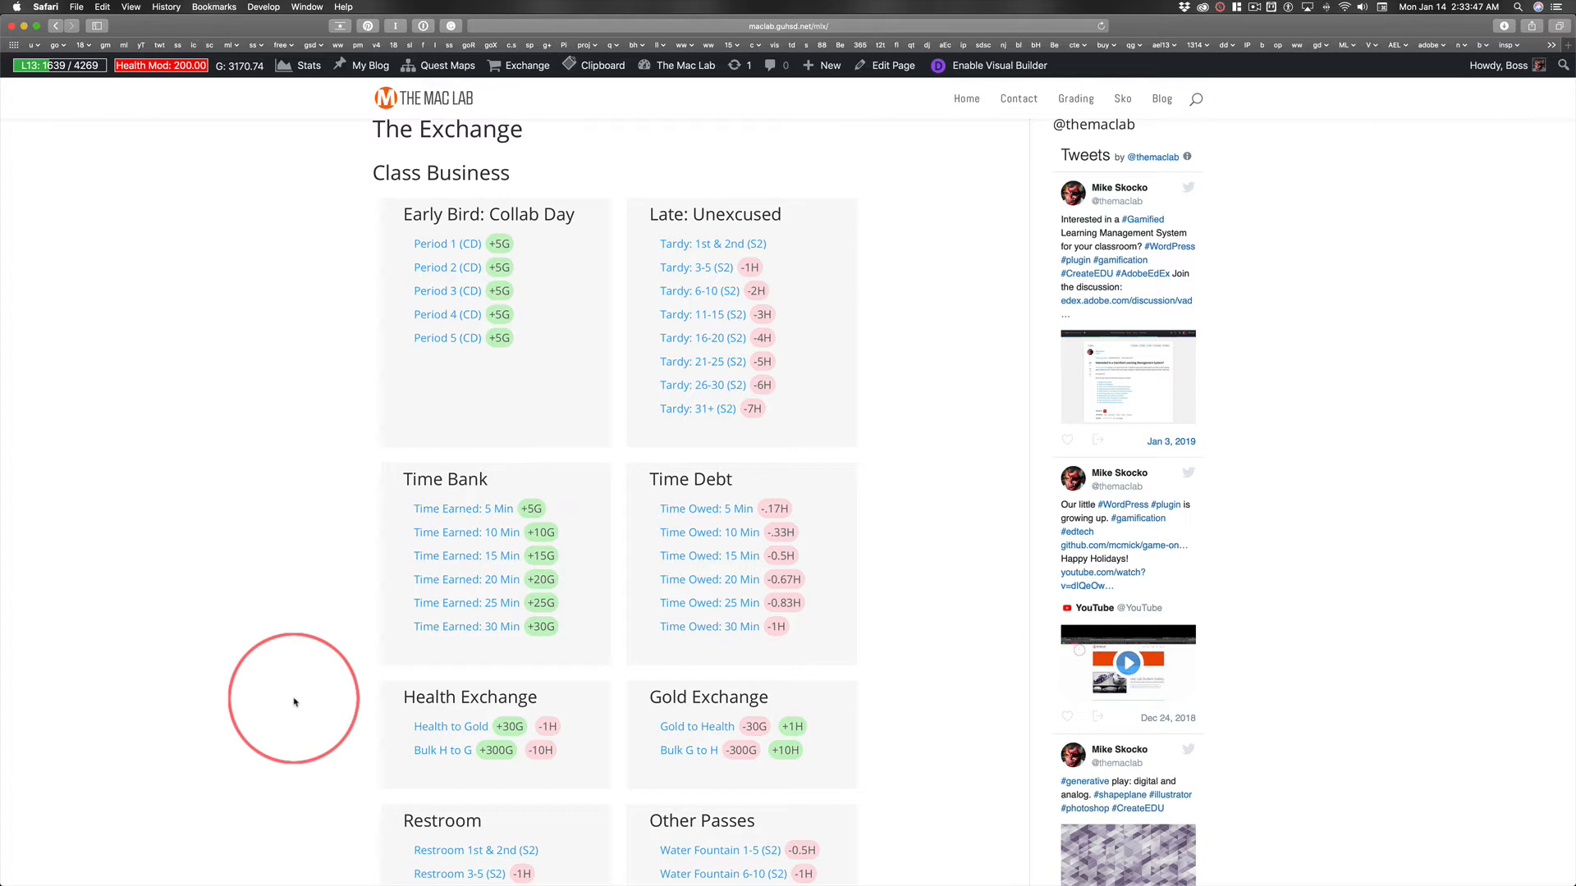
{"action": "mouse_move", "coordinate": [279, 667]}
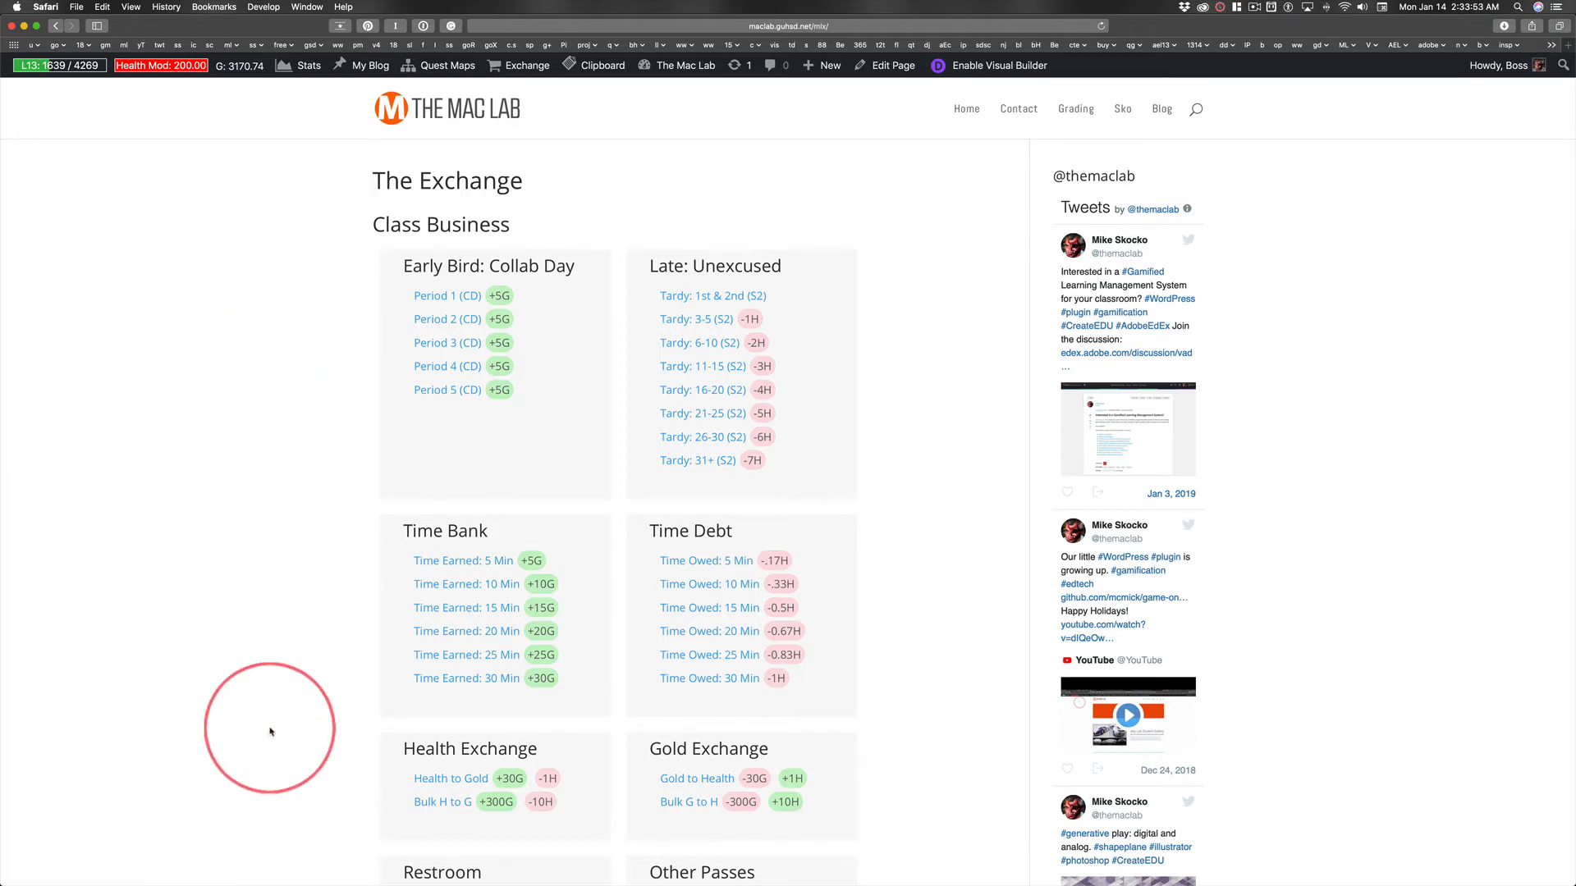
{"action": "mouse_move", "coordinate": [235, 172]}
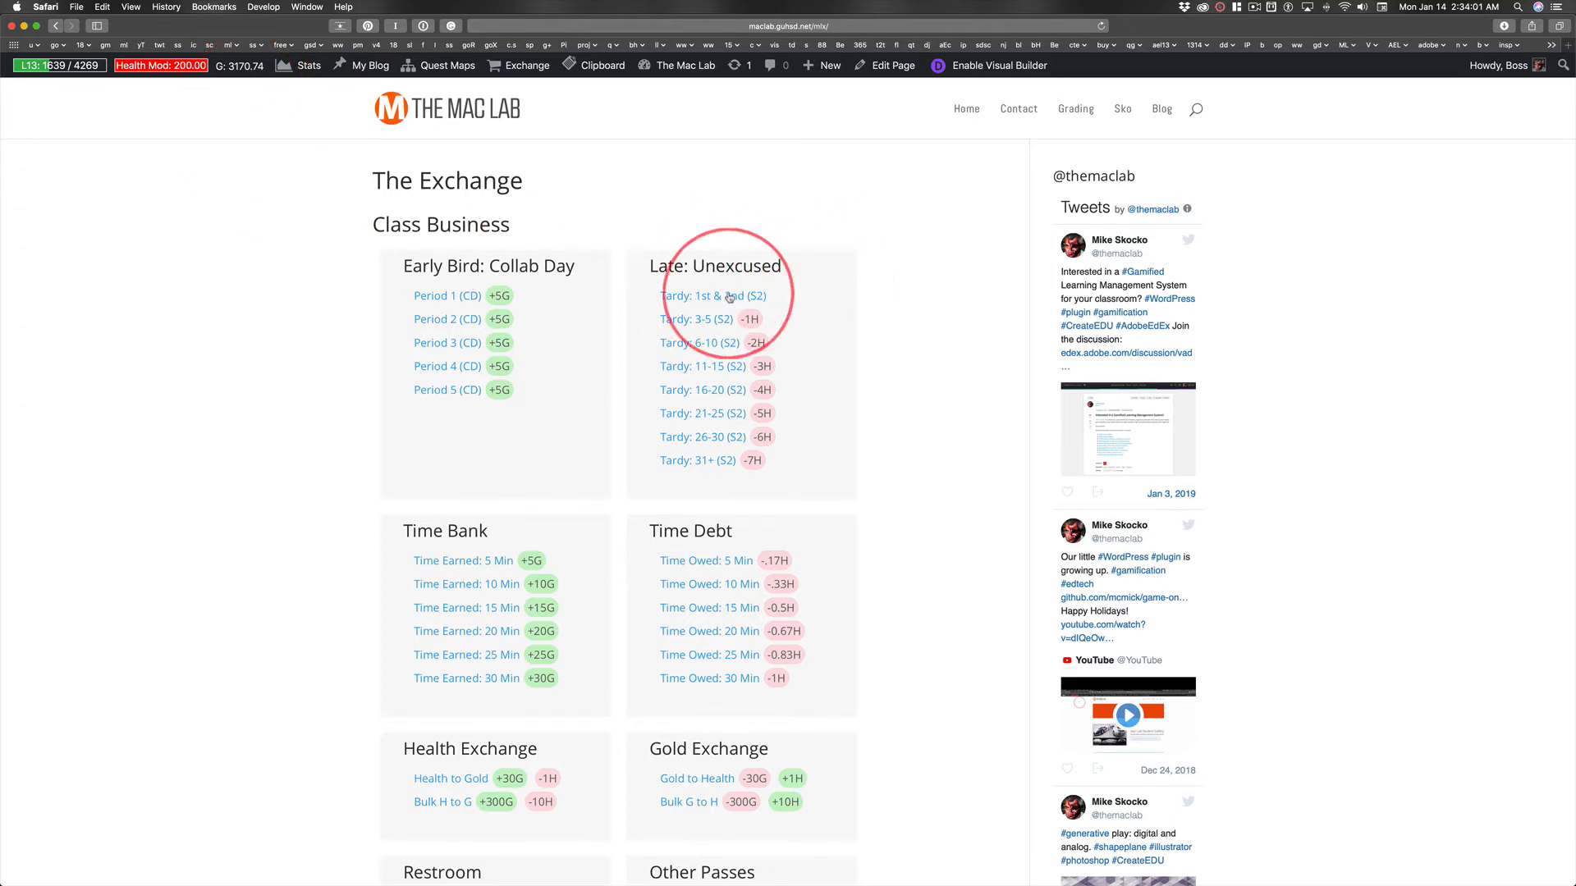
{"action": "scroll", "scroll_direction": "down", "scroll_amount": 3}
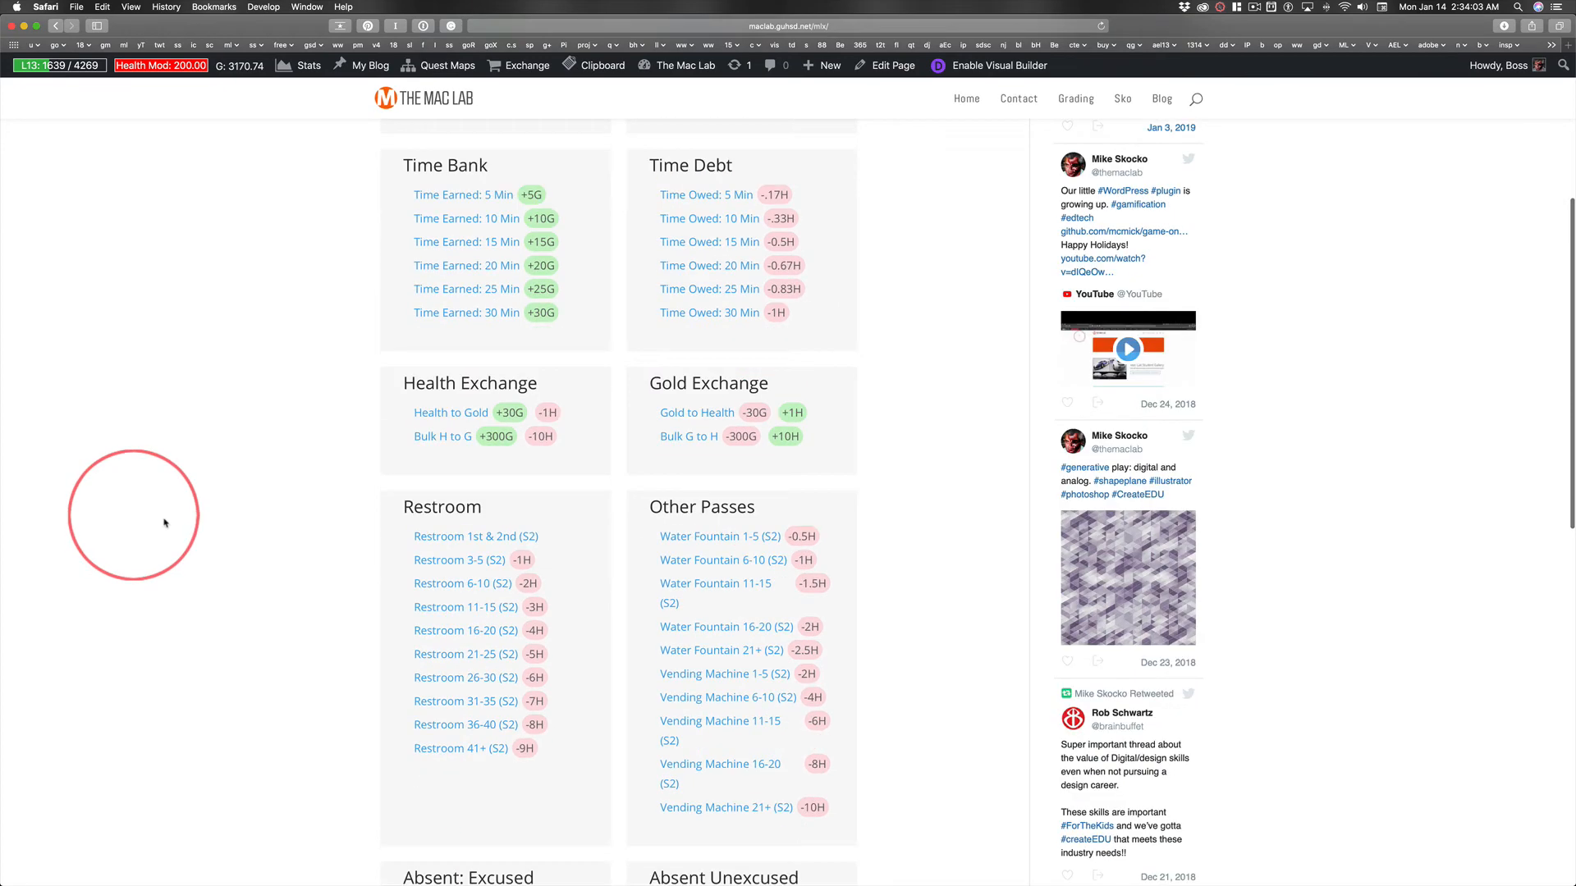
{"action": "mouse_move", "coordinate": [745, 553]}
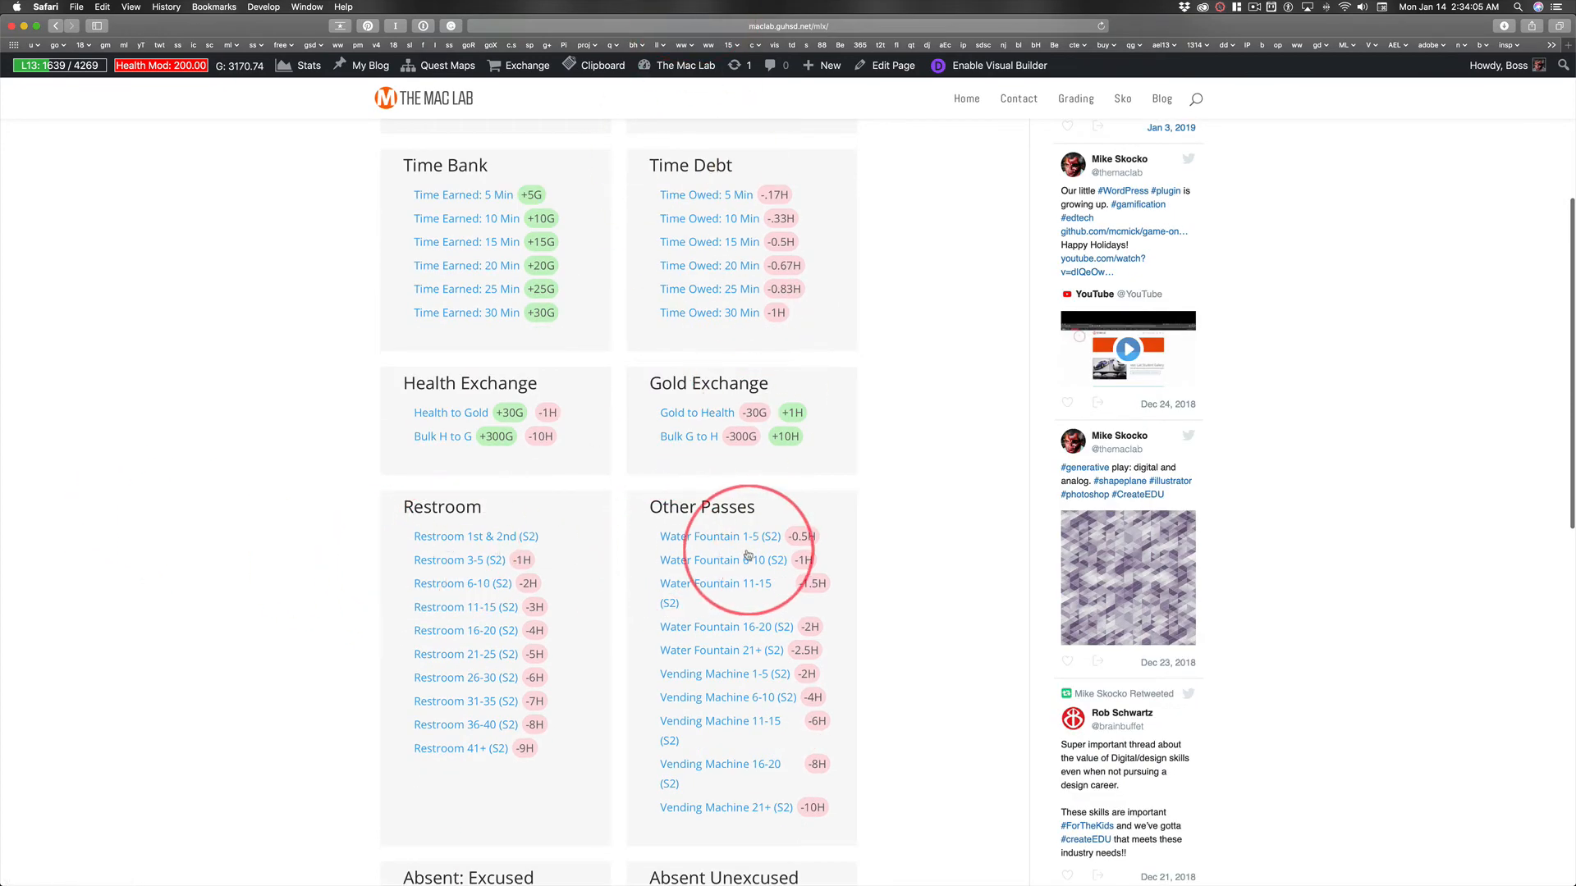
{"action": "scroll", "scroll_direction": "down", "scroll_amount": 3}
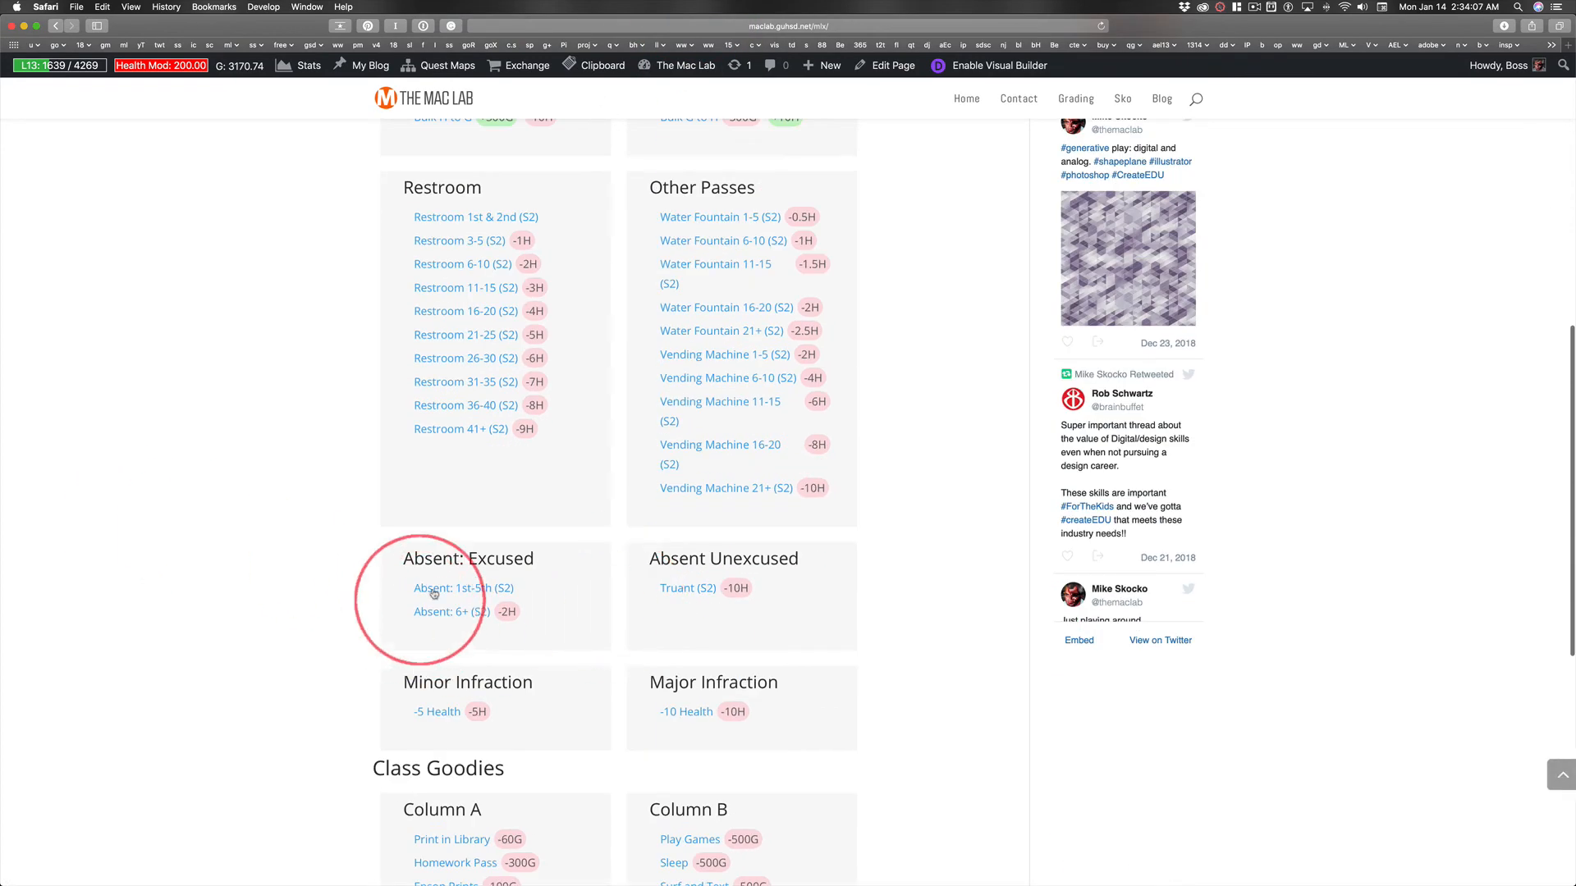
{"action": "scroll", "scroll_direction": "up", "scroll_amount": 3}
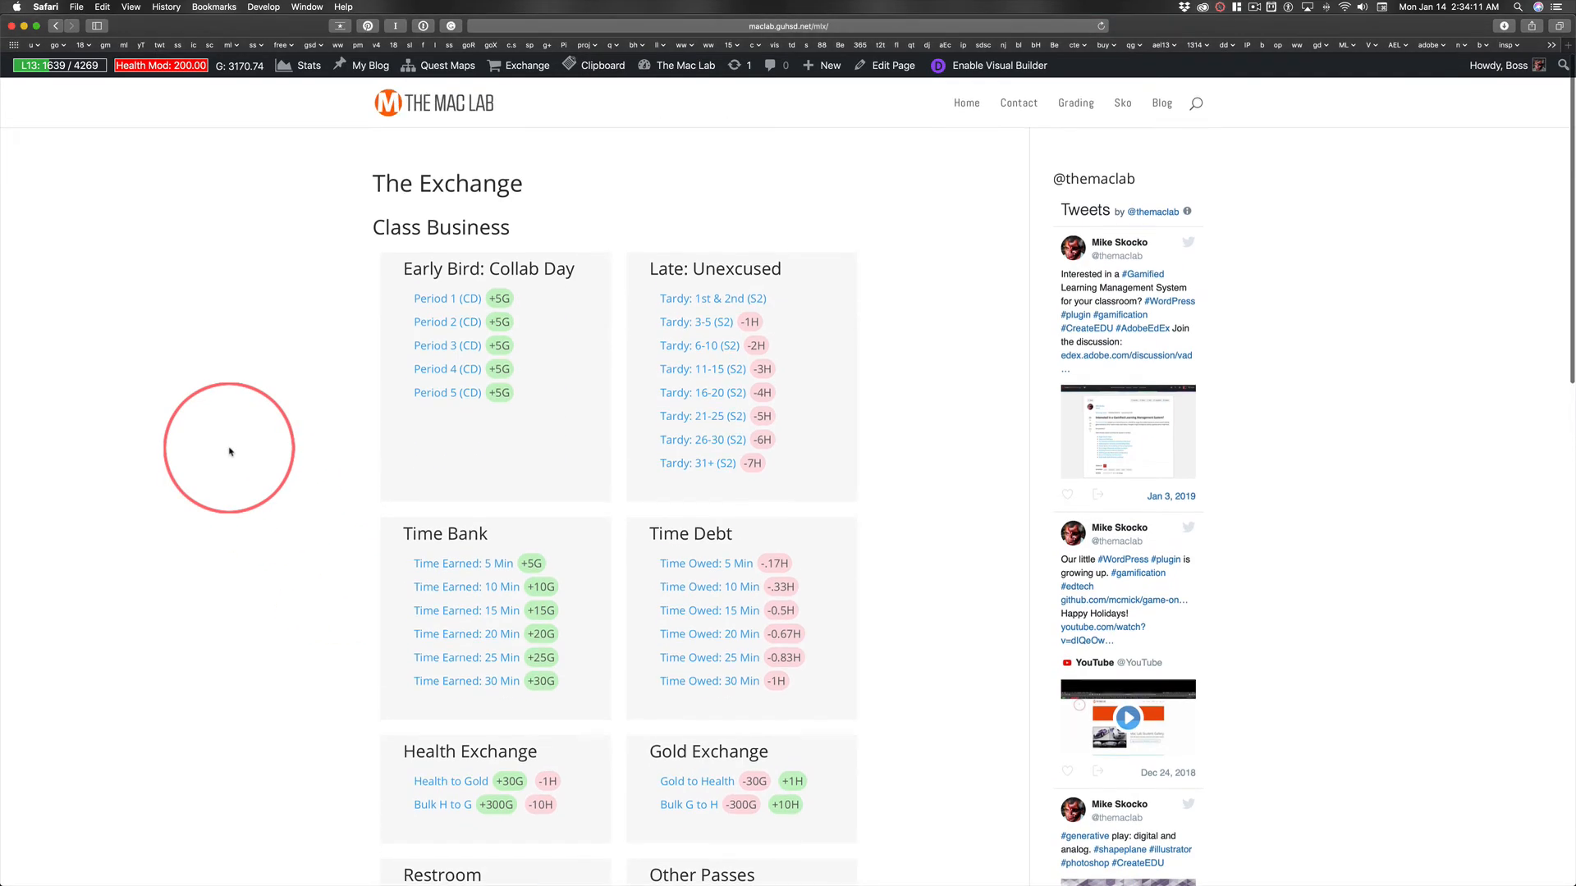
{"action": "scroll", "scroll_direction": "down", "scroll_amount": 3}
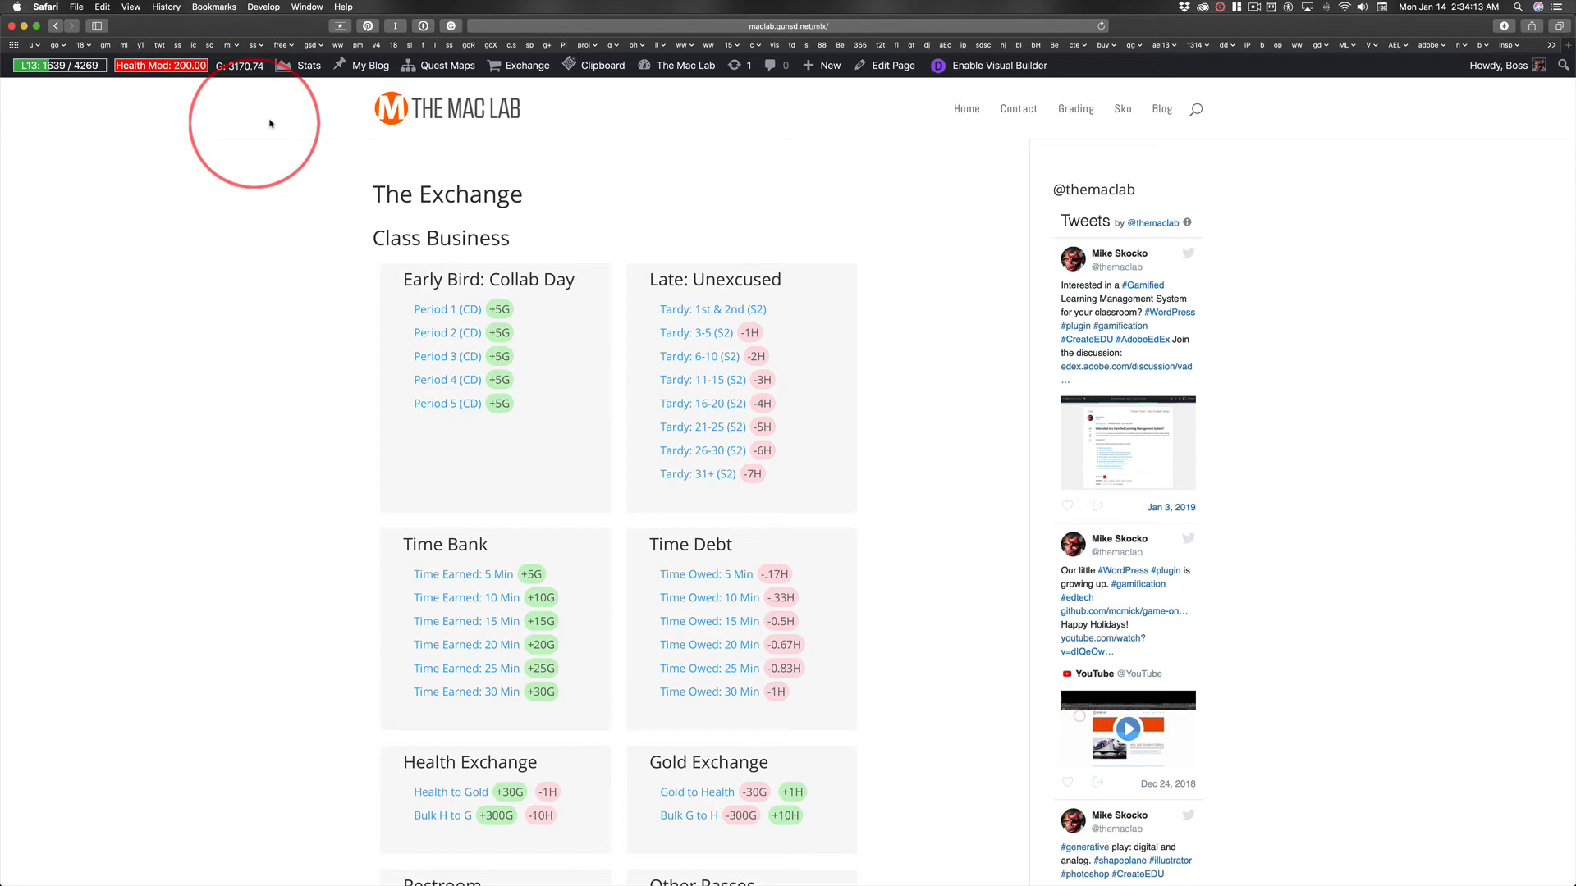
{"action": "mouse_move", "coordinate": [259, 108]}
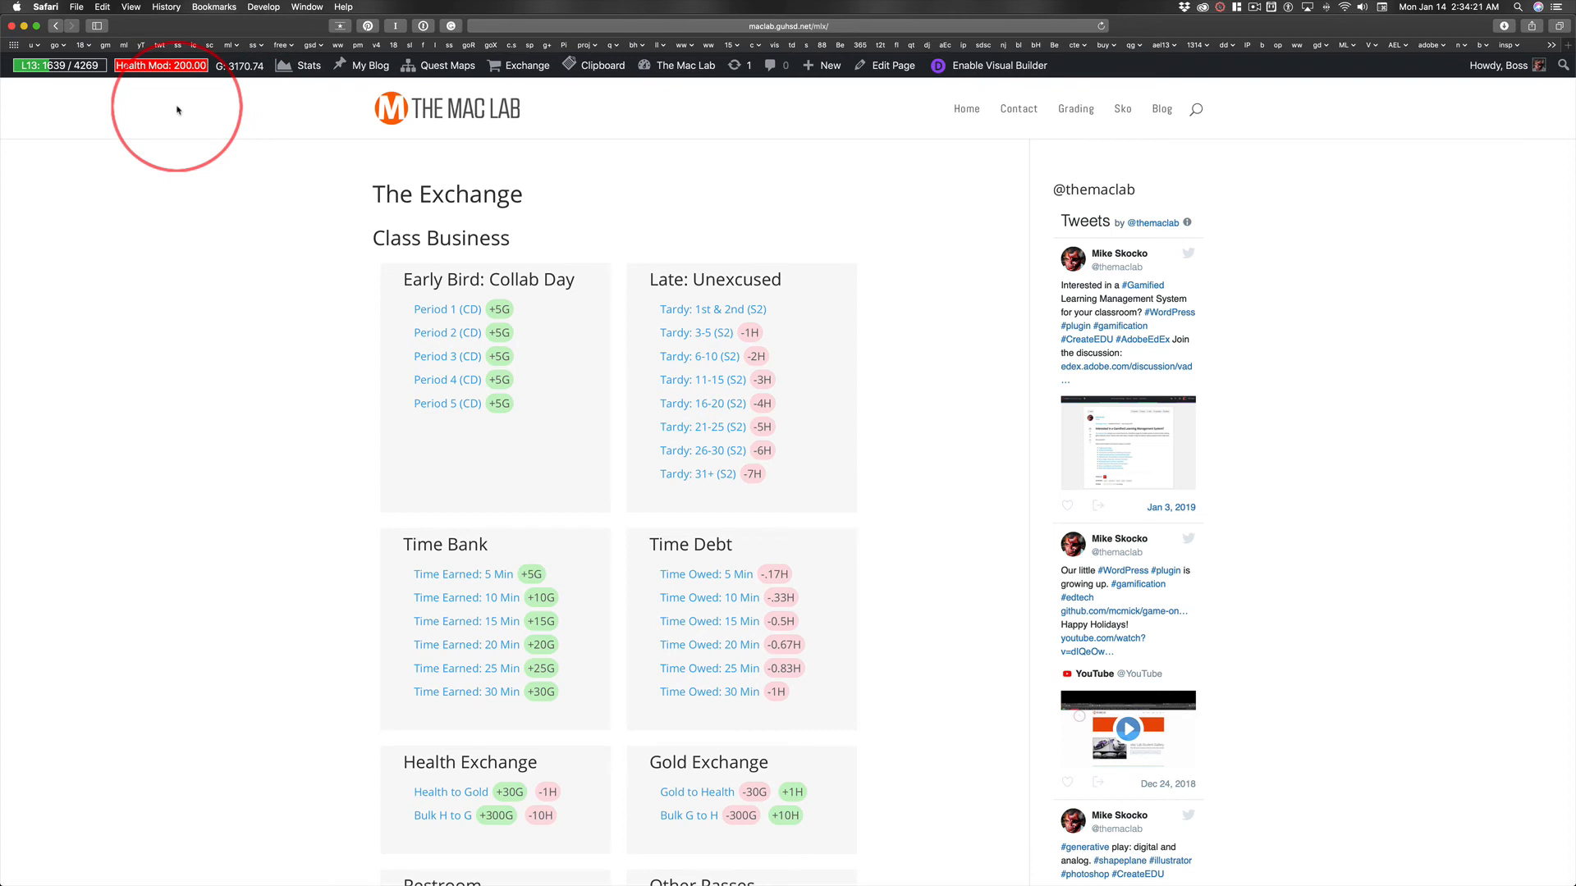
{"action": "mouse_move", "coordinate": [251, 110]}
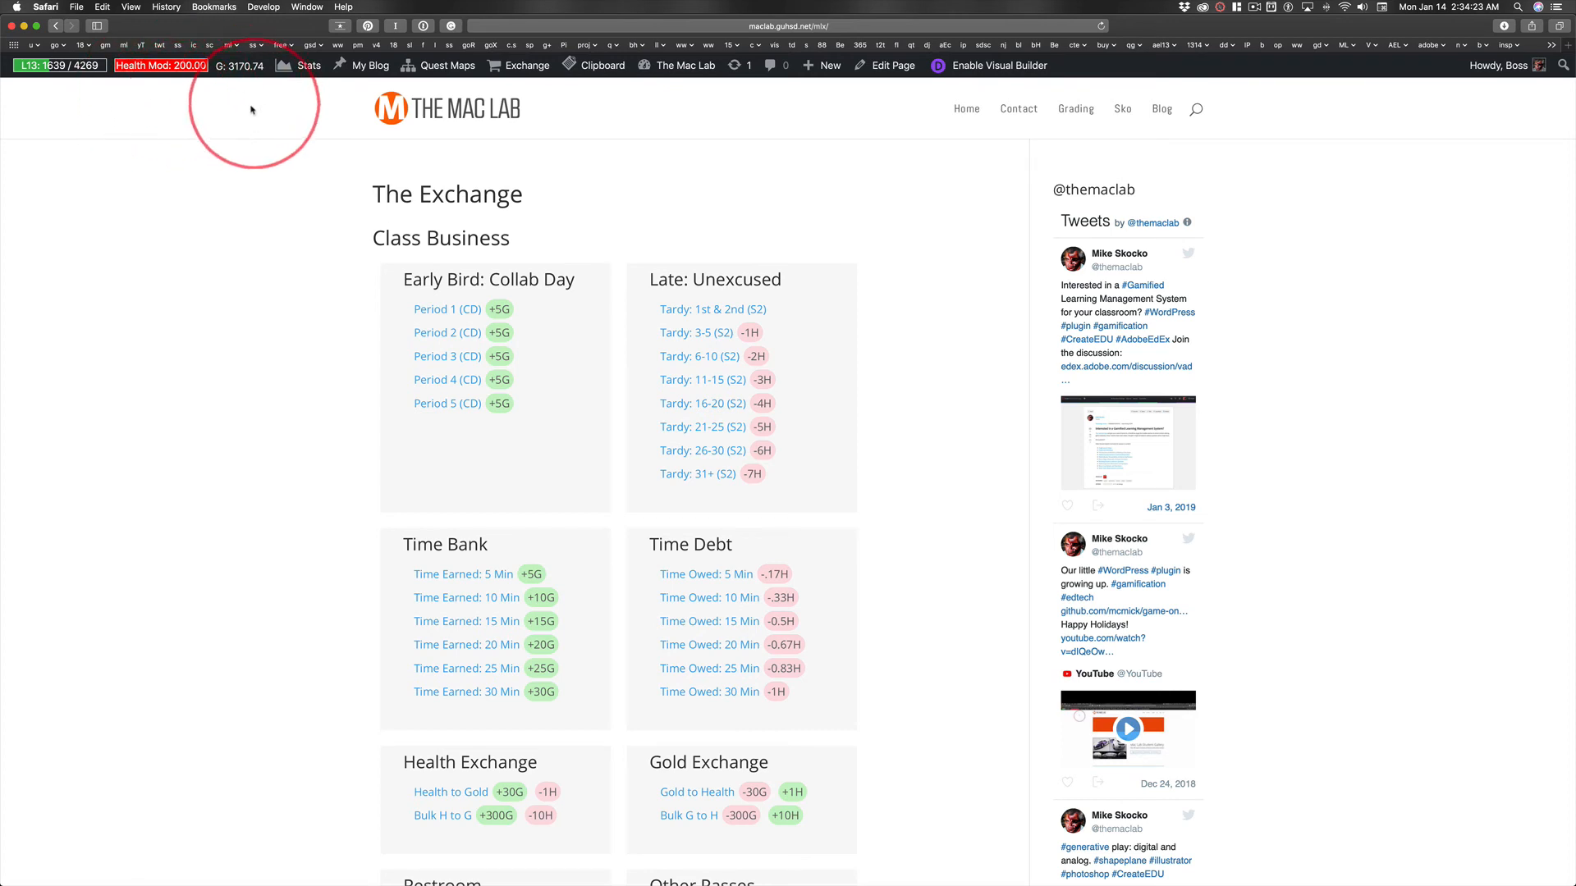